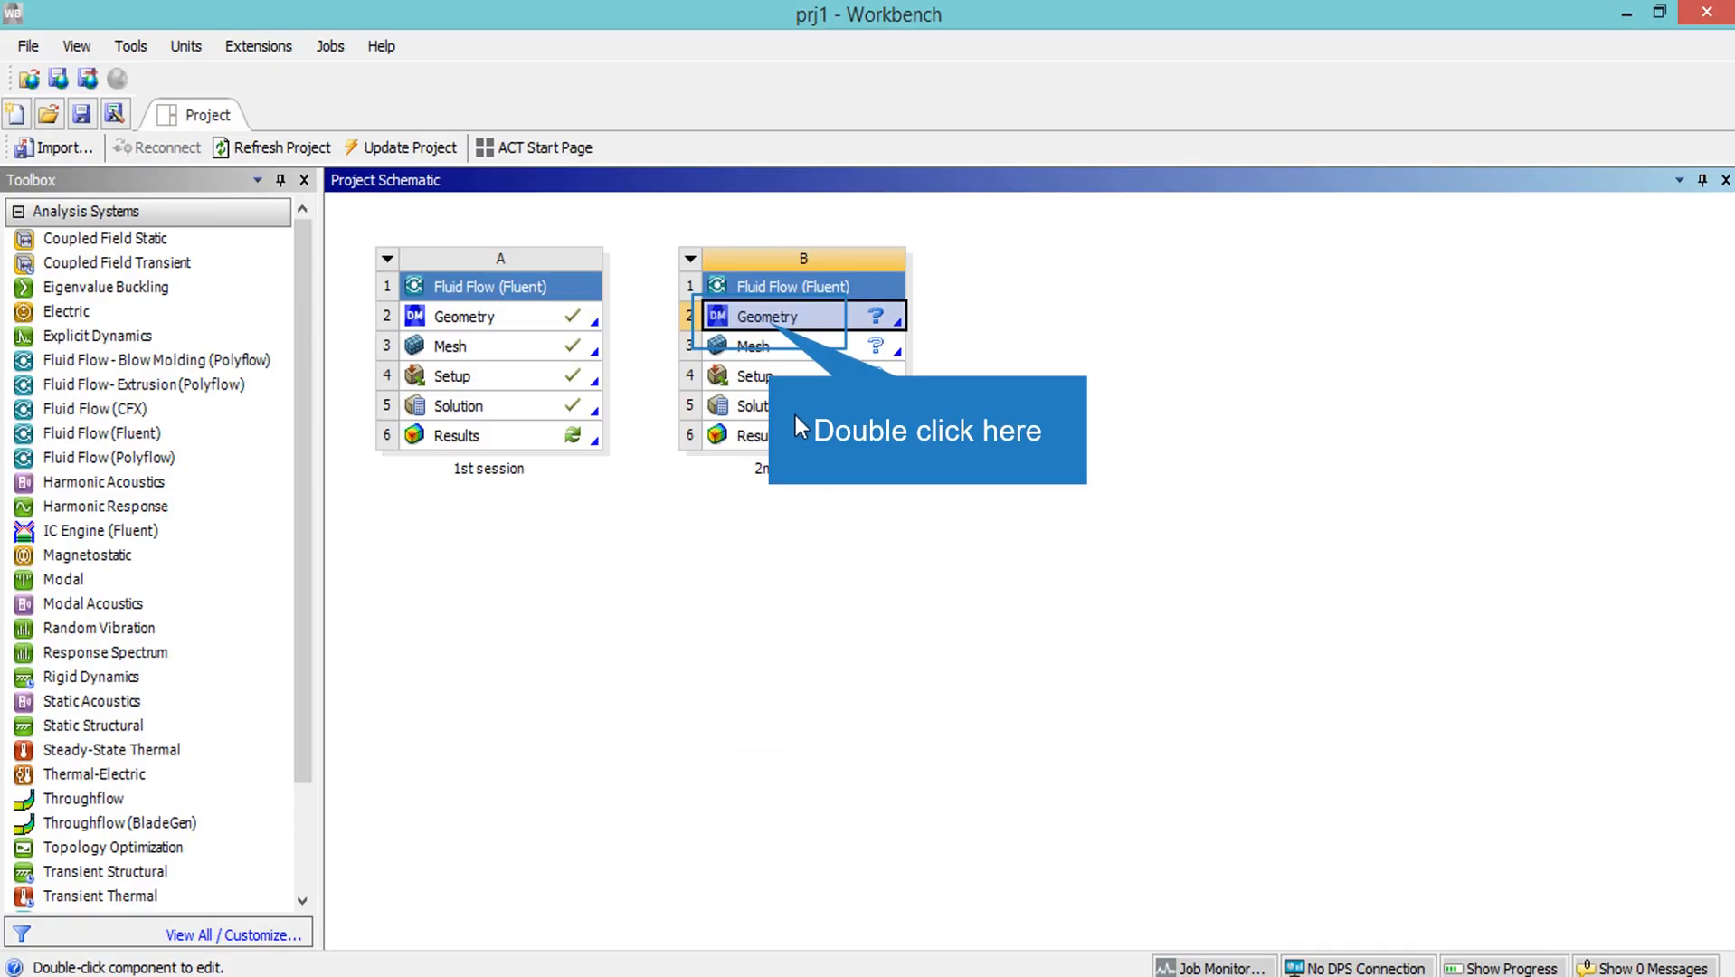
mouse_move(774, 332)
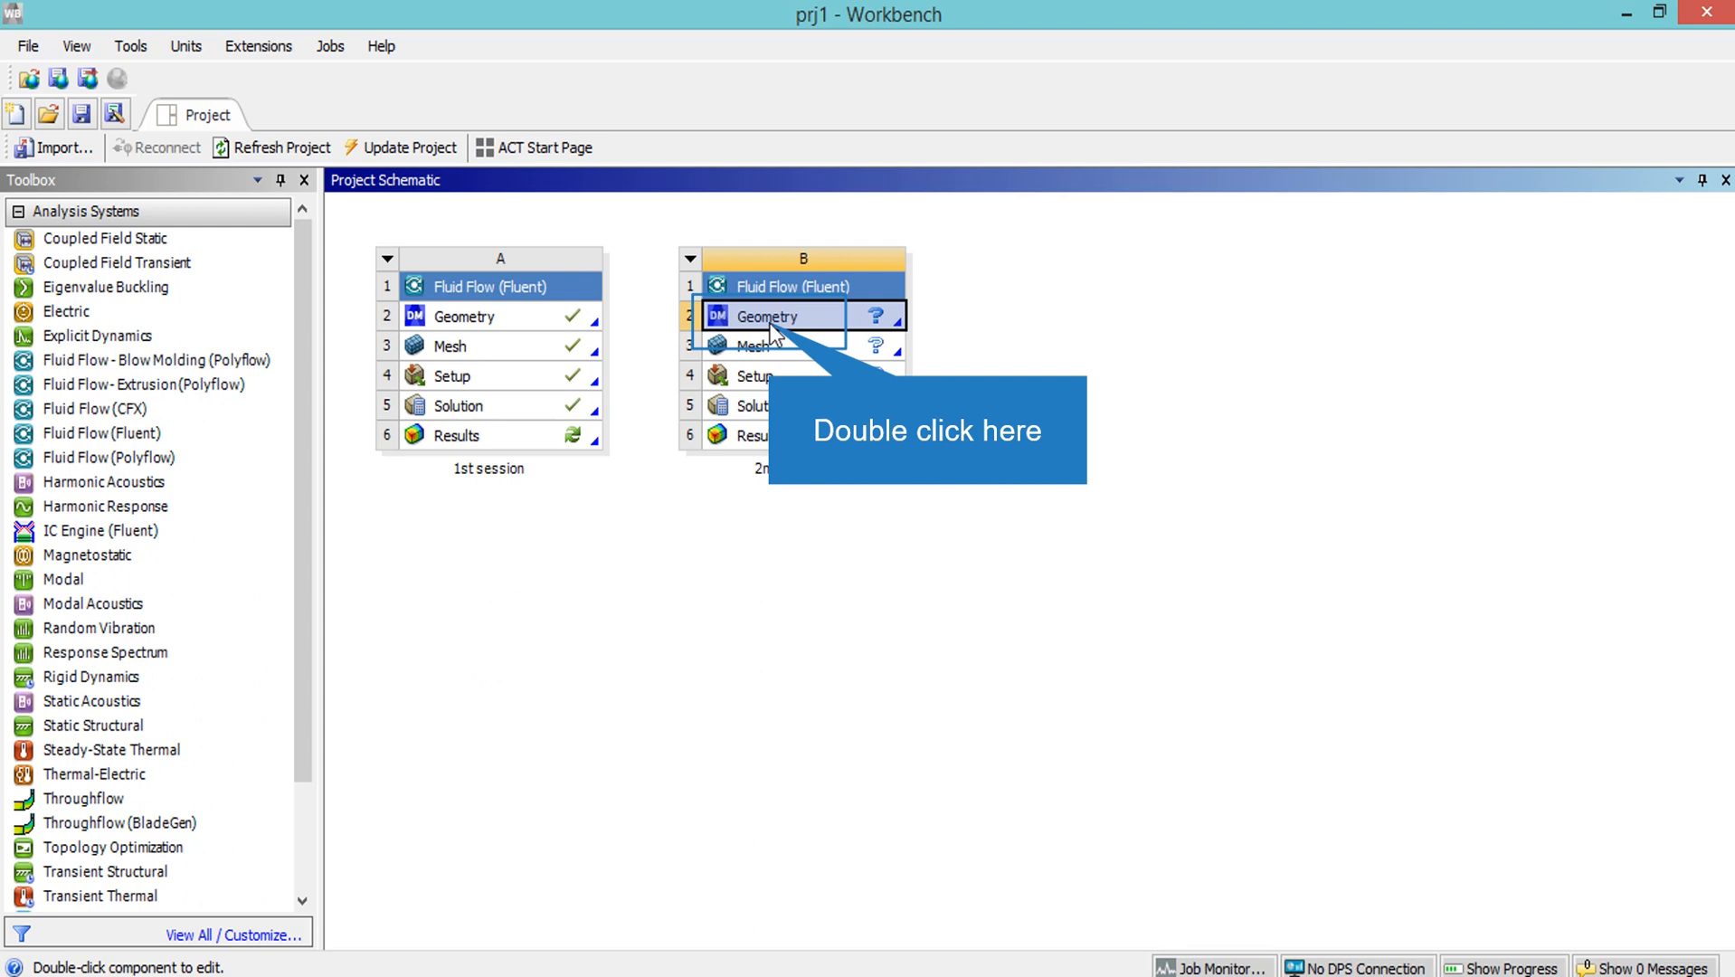
- Launch DesignModeler from system B's Geometry cell in the Project Schematic
double_click(774, 316)
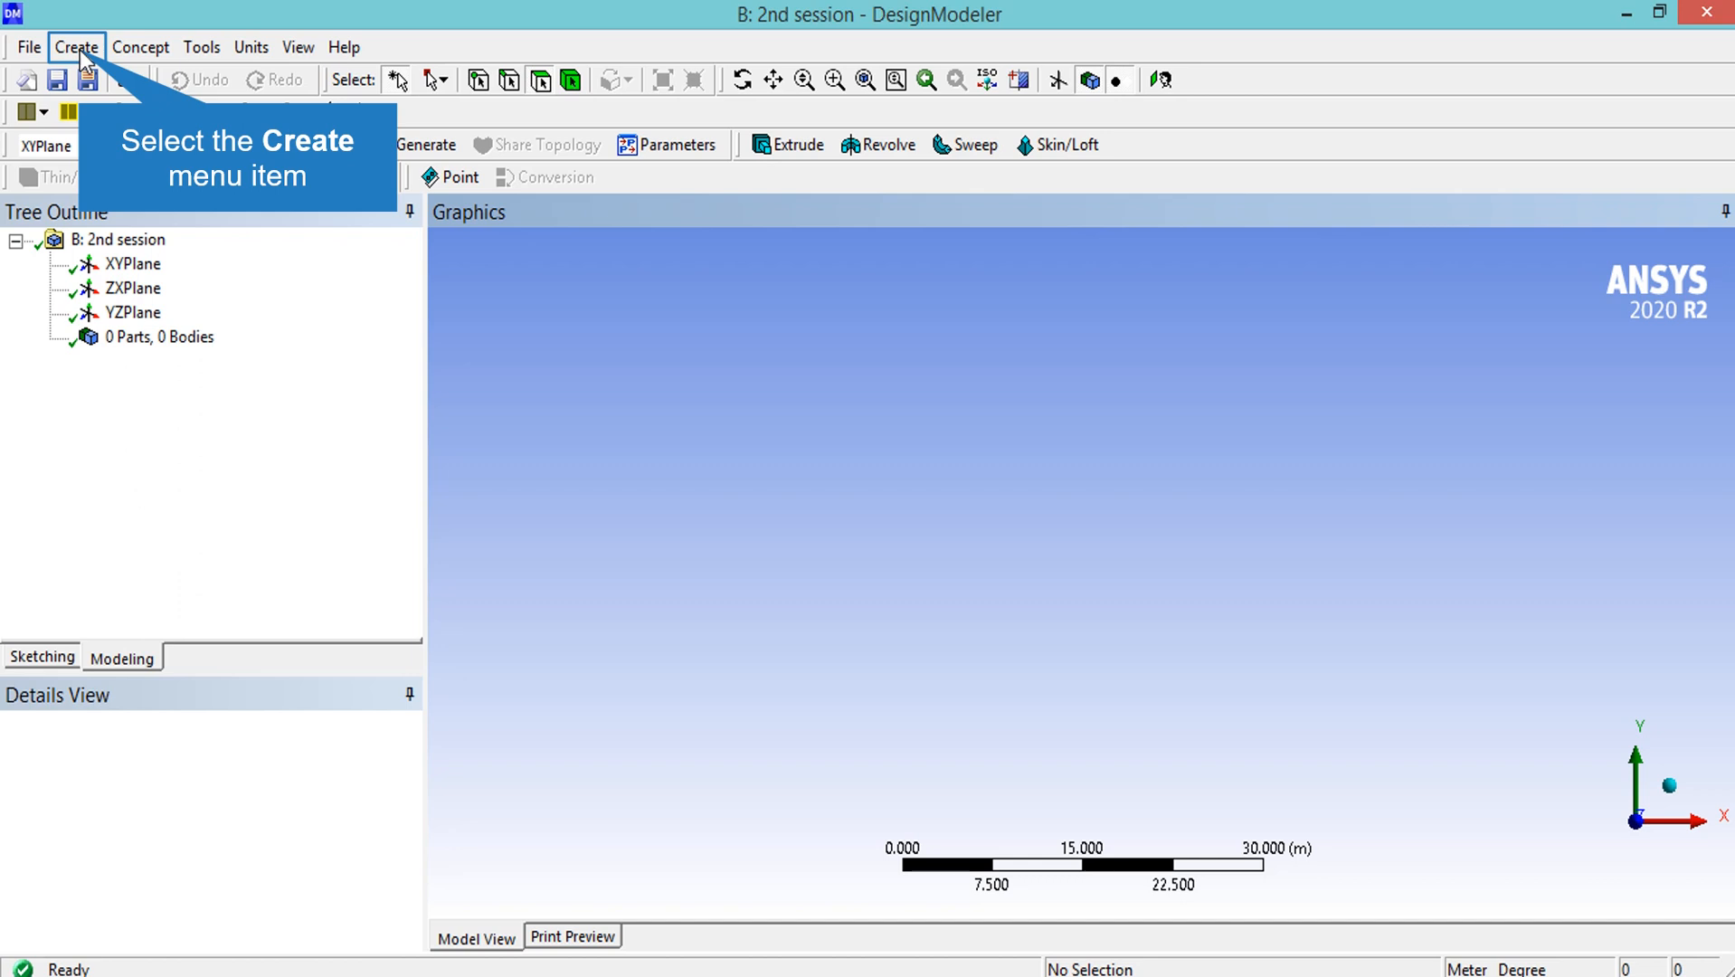
- Generate construction point Point1 at the origin with default 0 m coordinates
left_click(76, 46)
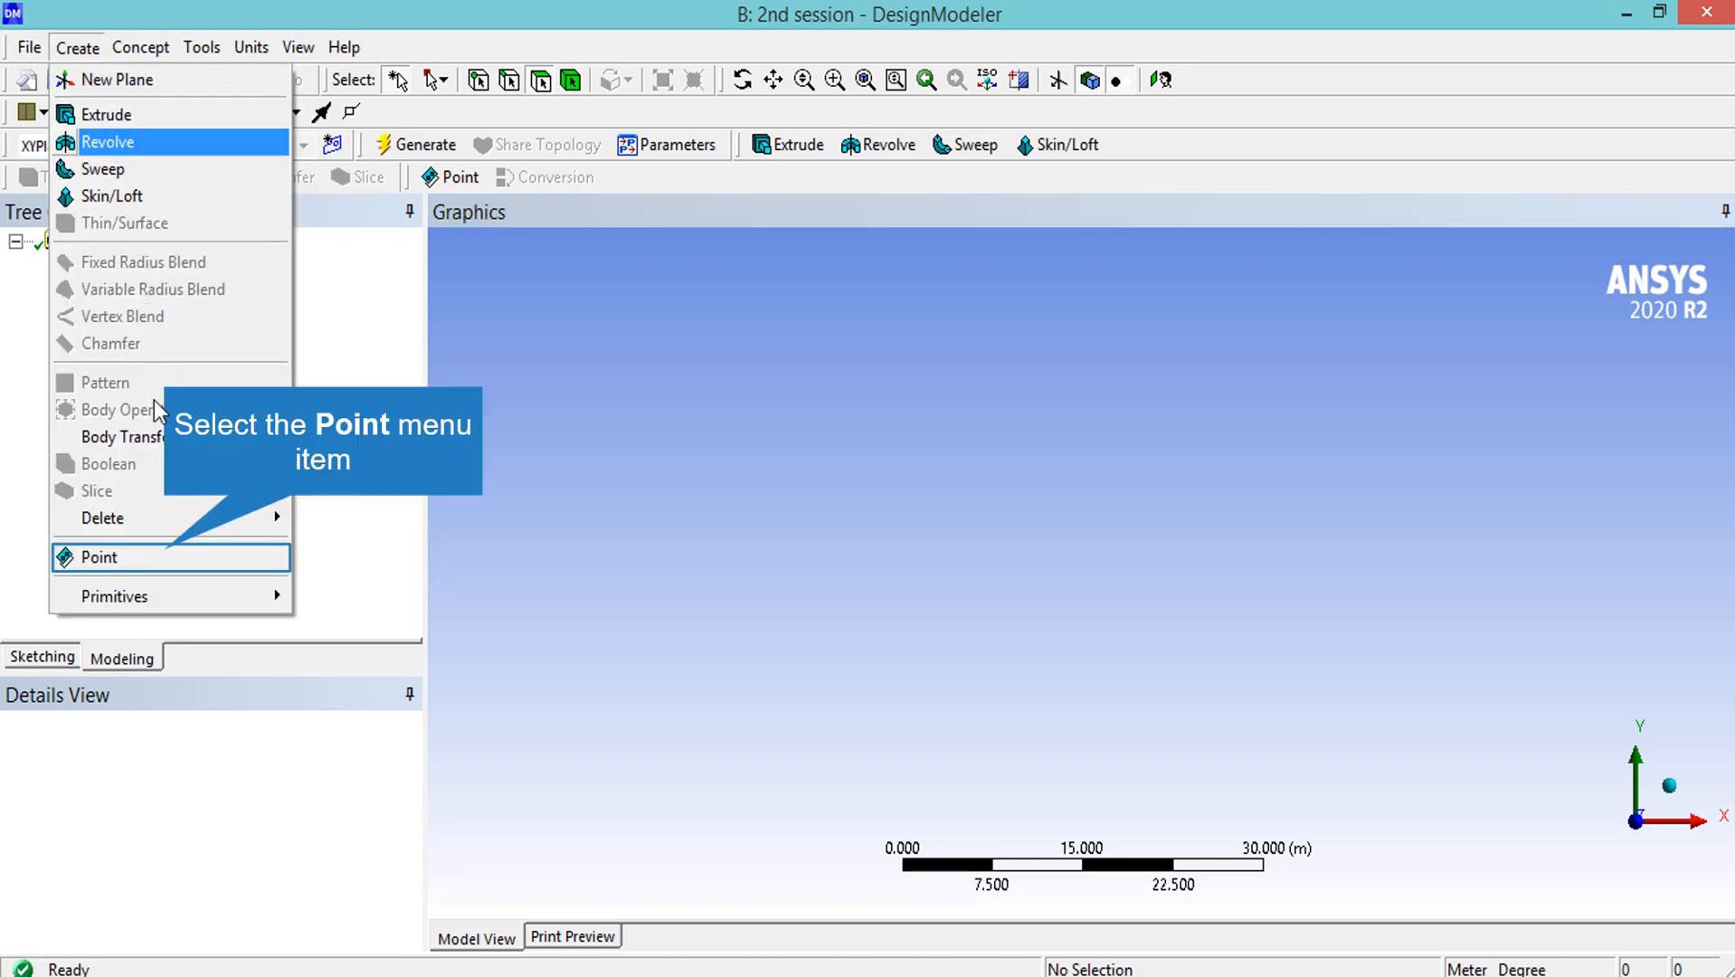
left_click(99, 556)
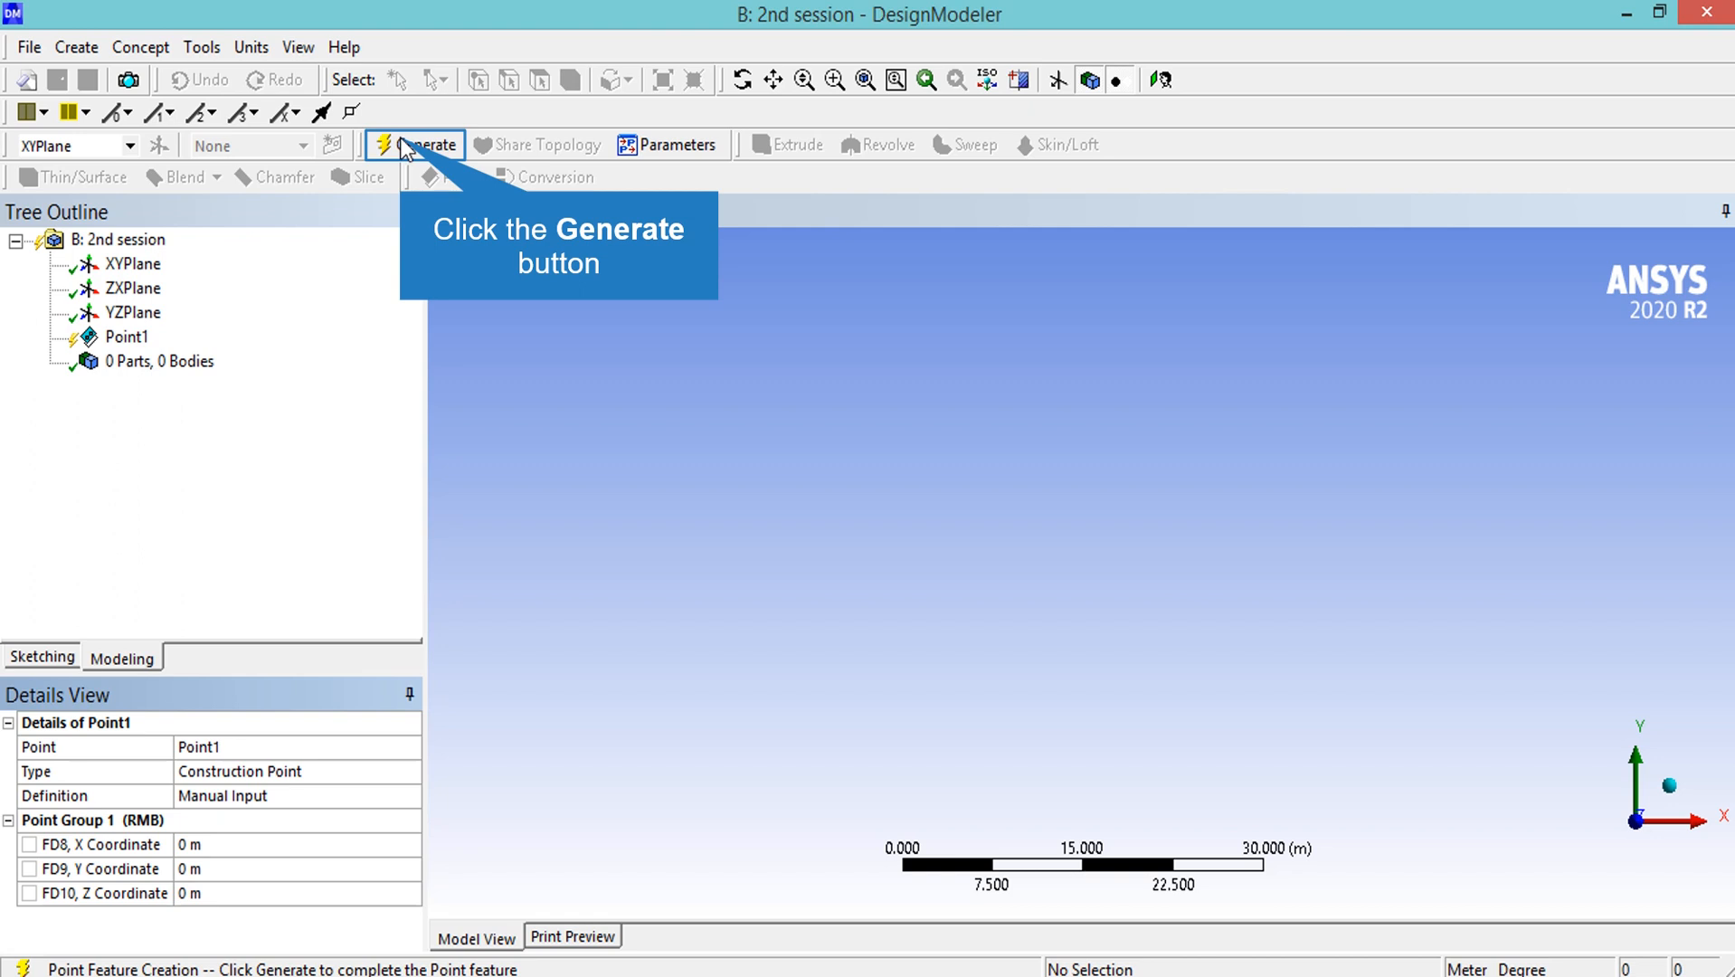
left_click(423, 144)
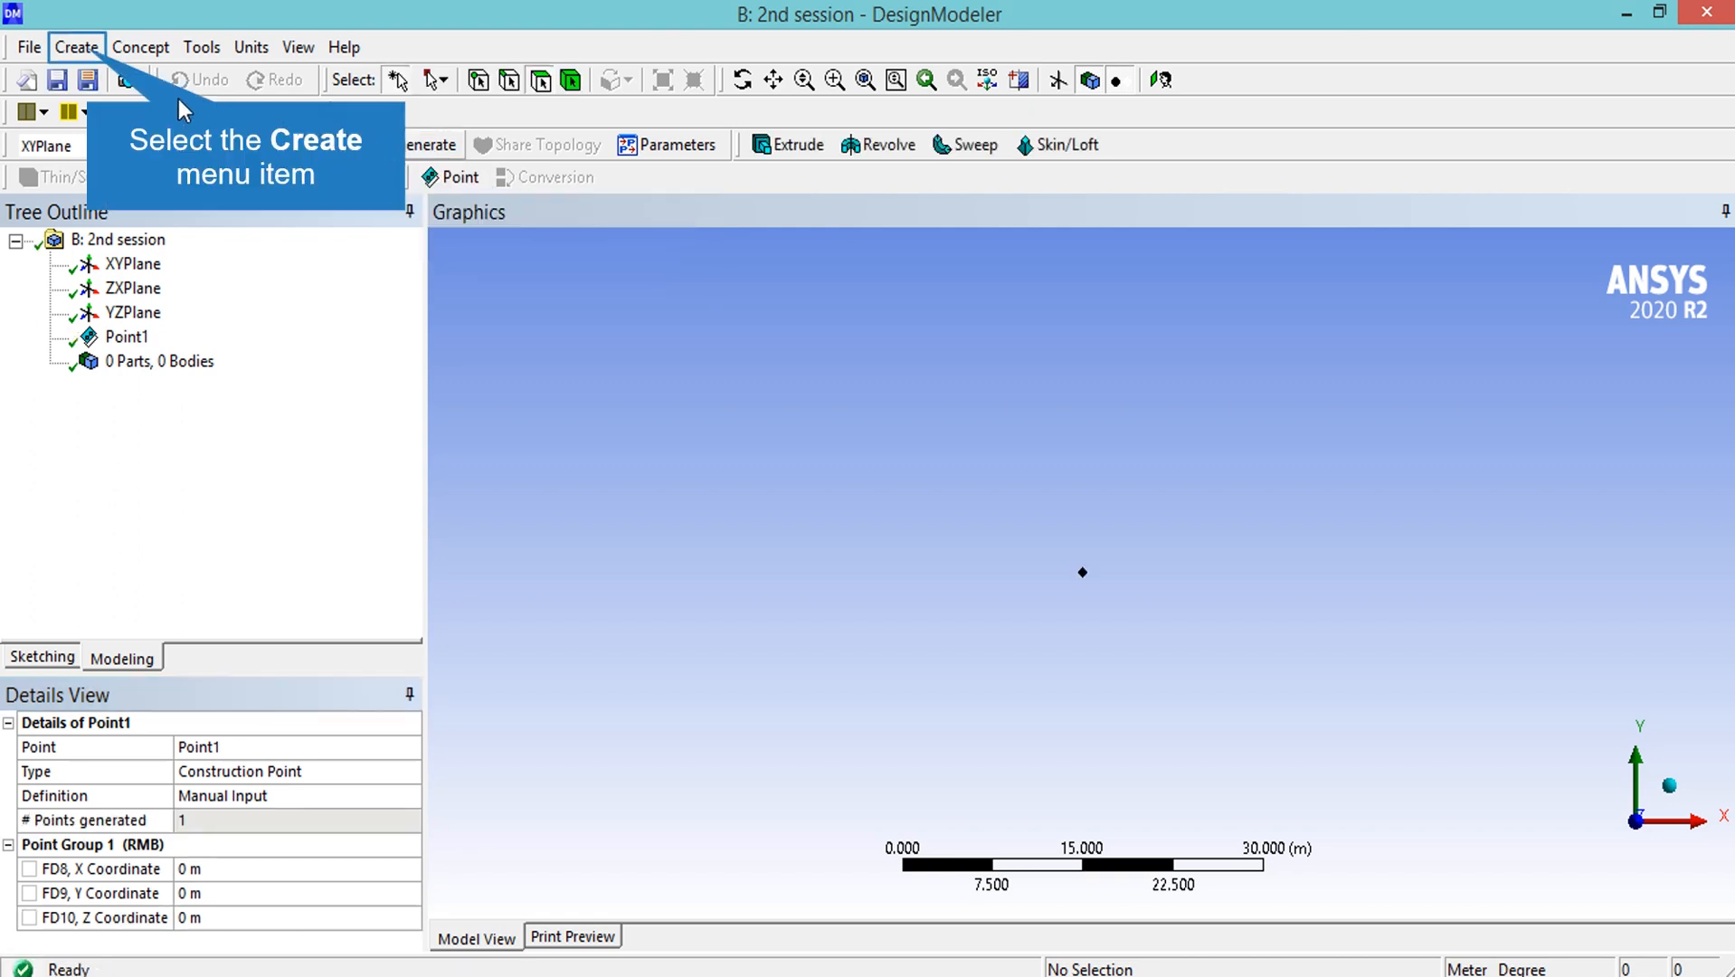
- Generate Point2 with Y Coordinate 0.02 m, then begin another construction point
left_click(76, 47)
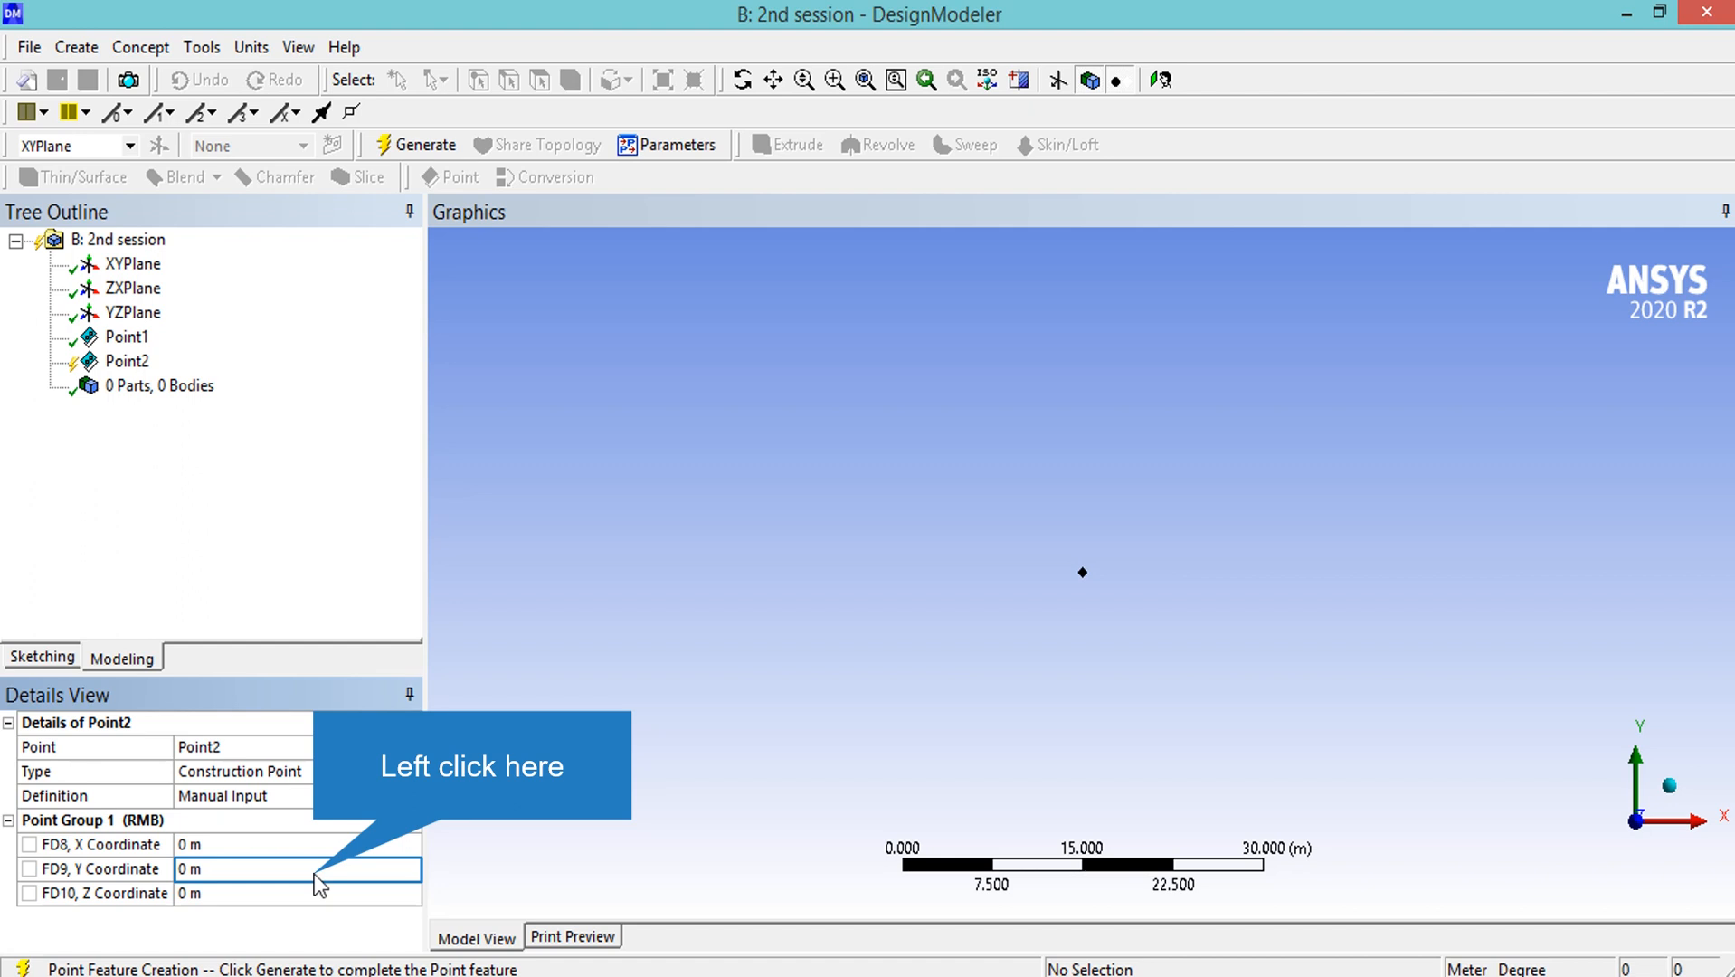
left_click(243, 868)
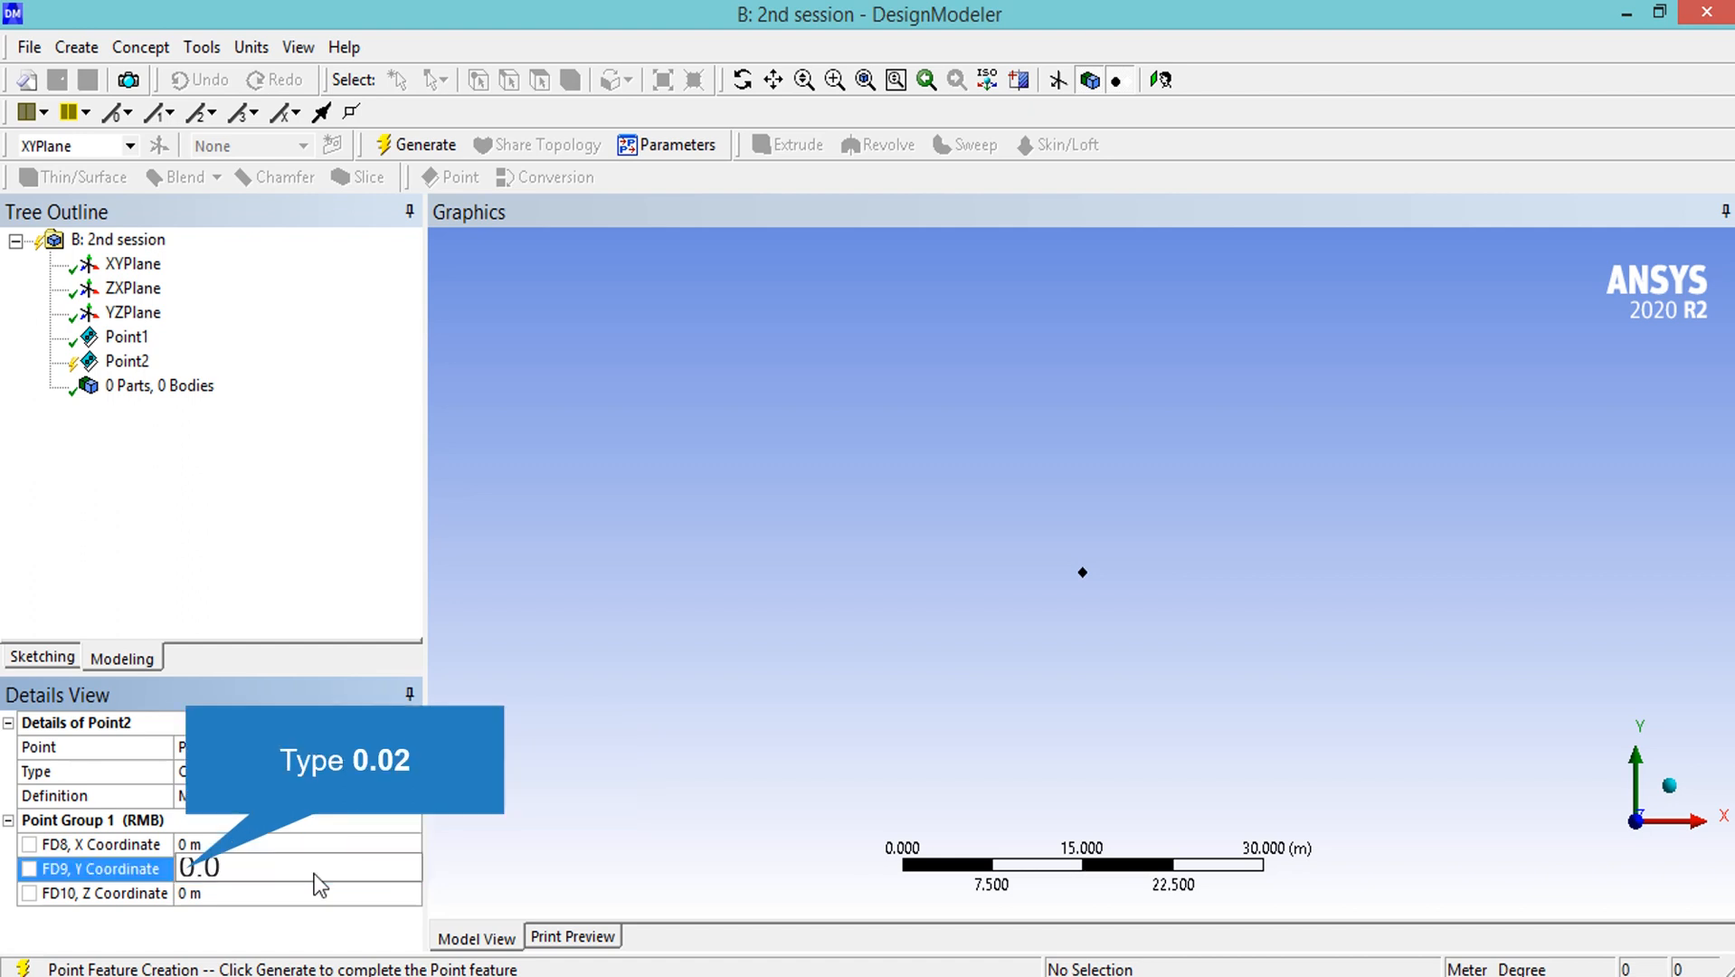
type("0.02")
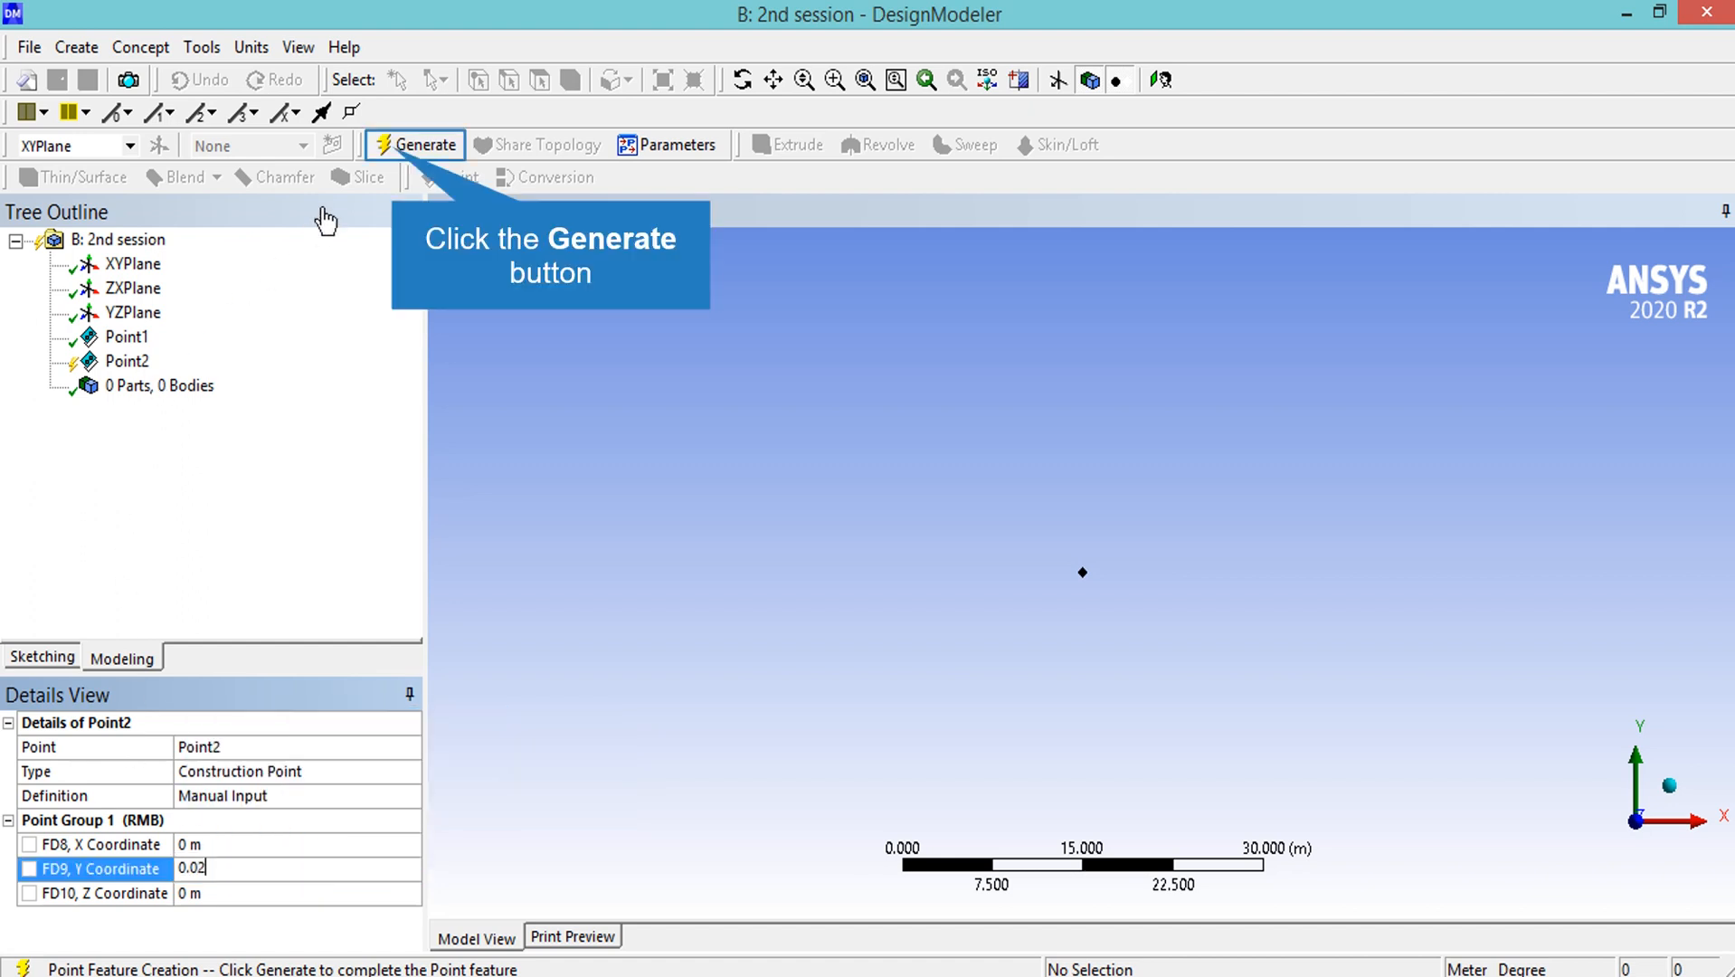
left_click(422, 144)
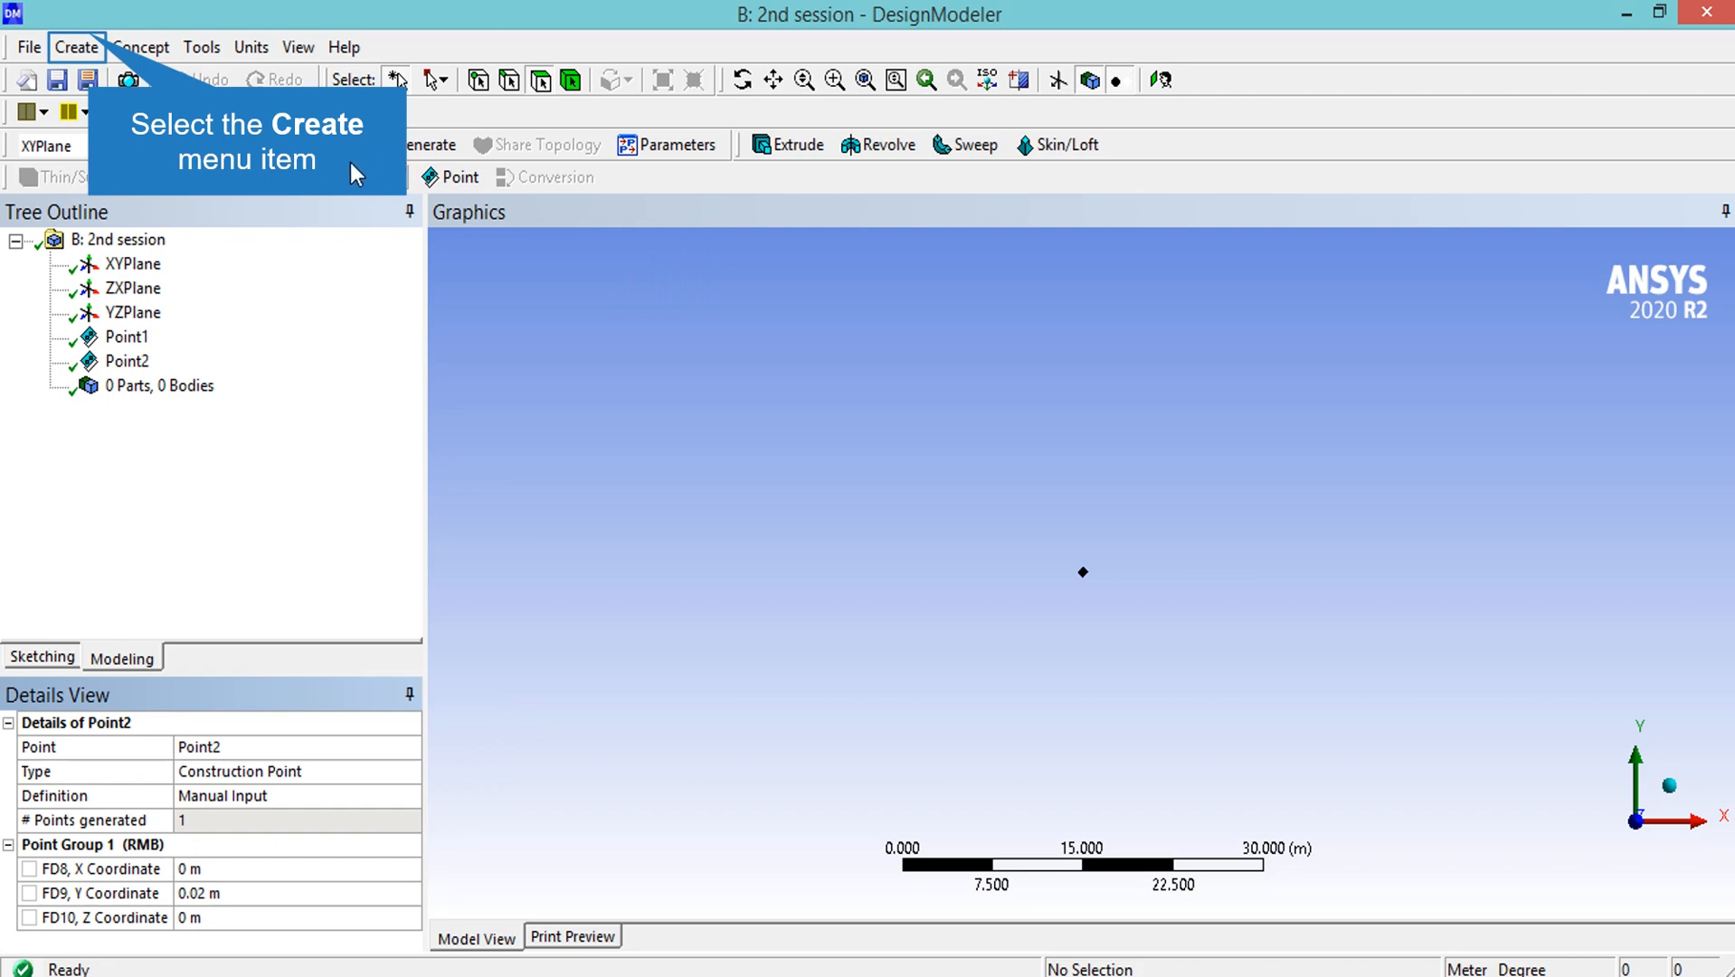
left_click(76, 46)
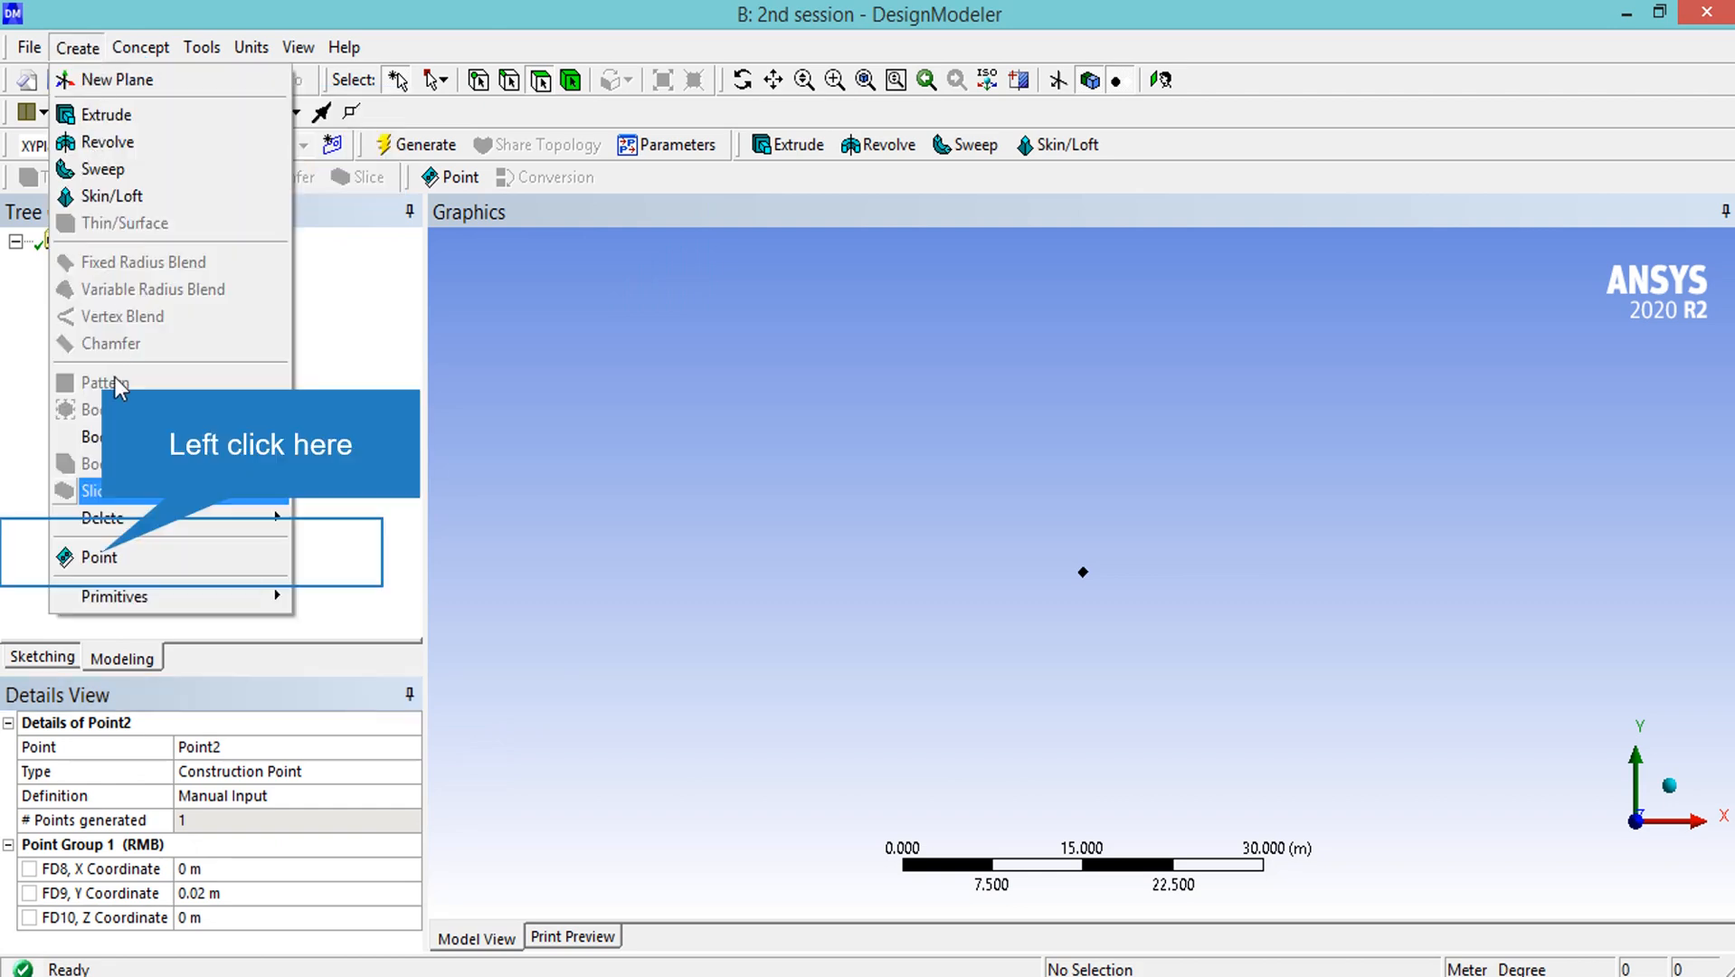
left_click(99, 556)
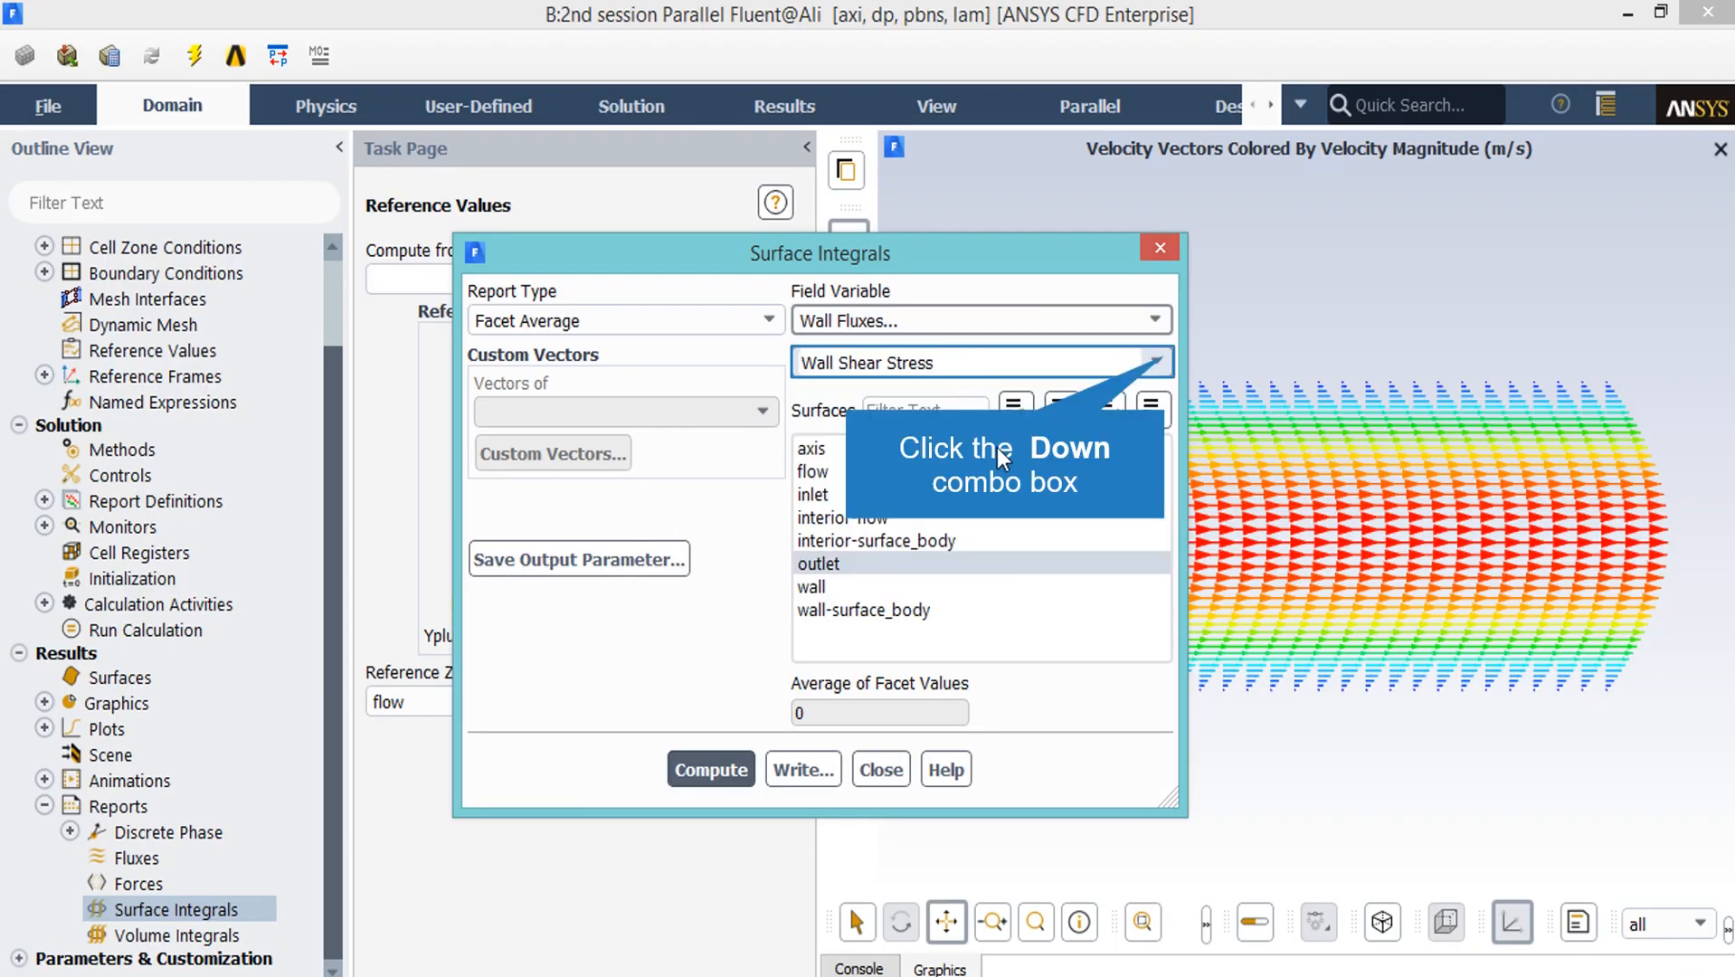
- Compute the facet-average Surface Nusselt Number on the wall, then close Surface Integrals
left_click(1154, 362)
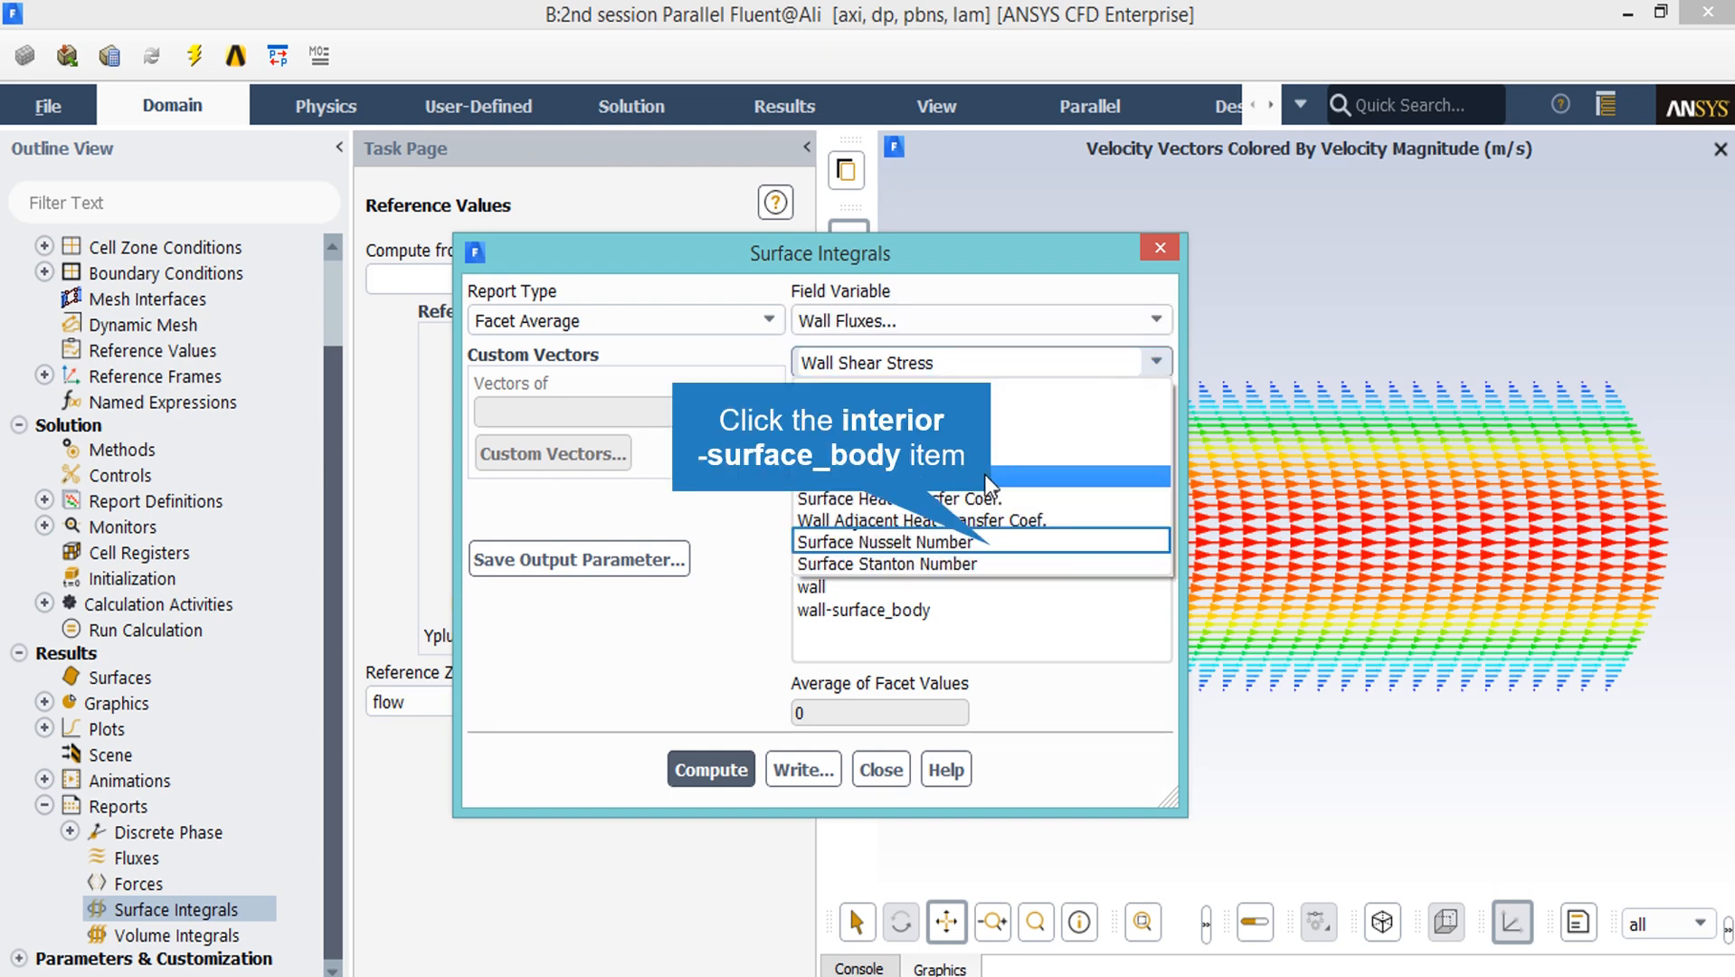
left_click(884, 542)
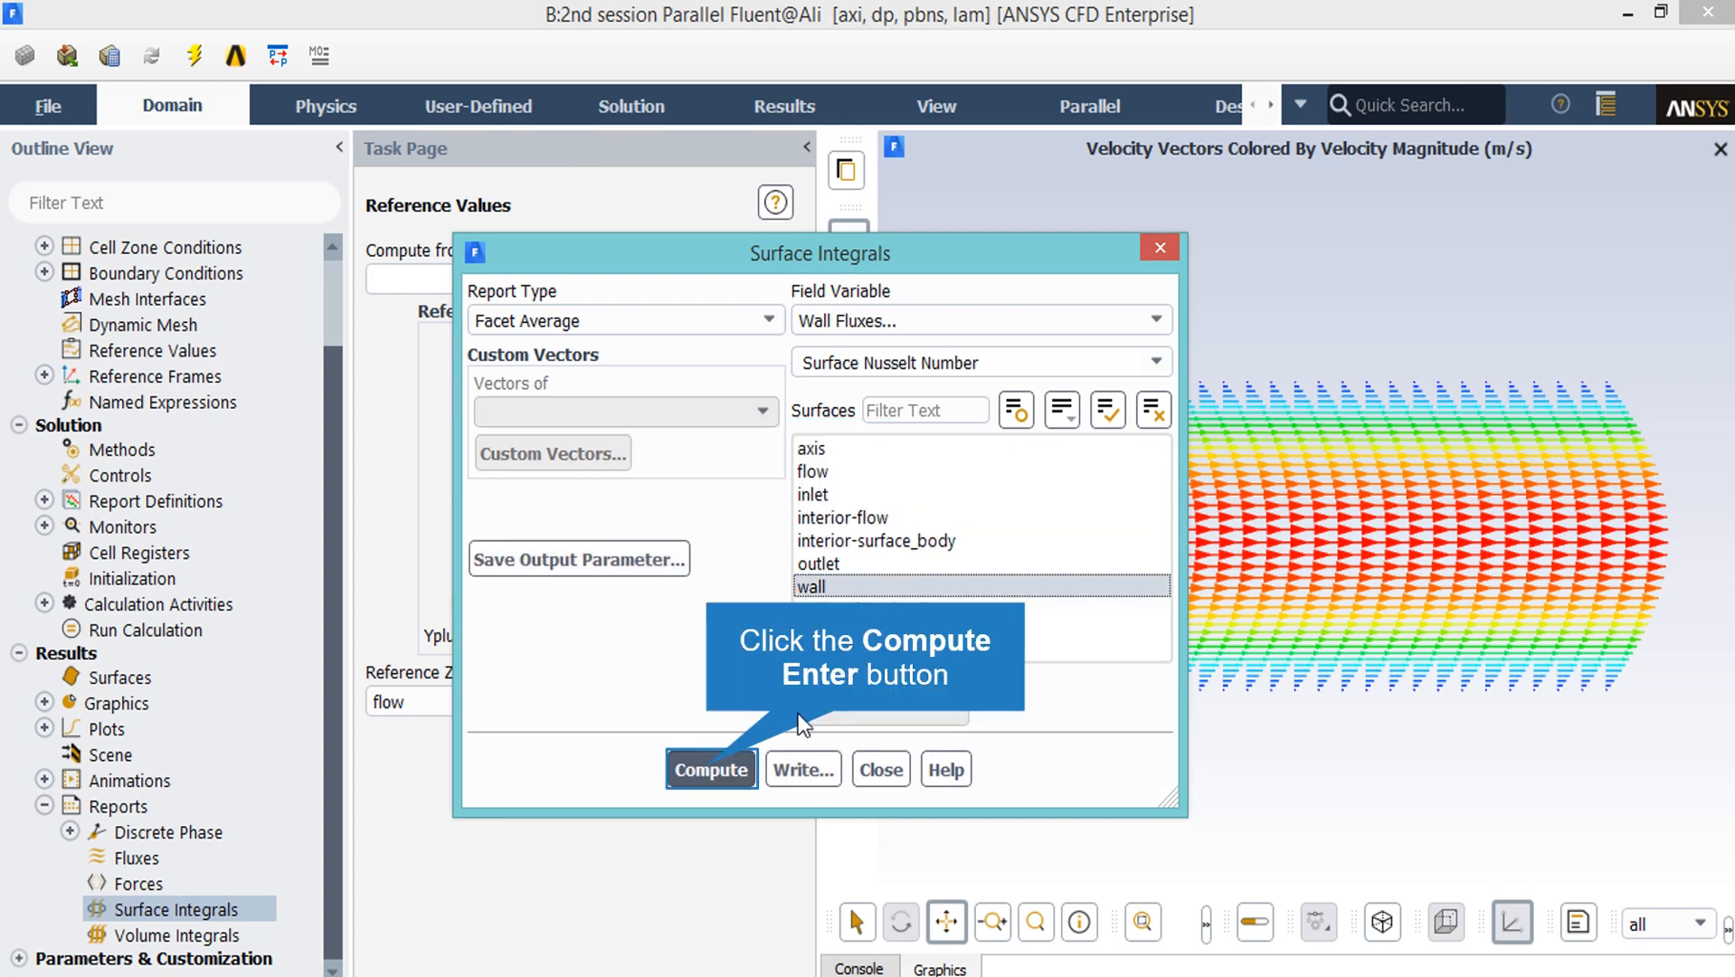
left_click(711, 769)
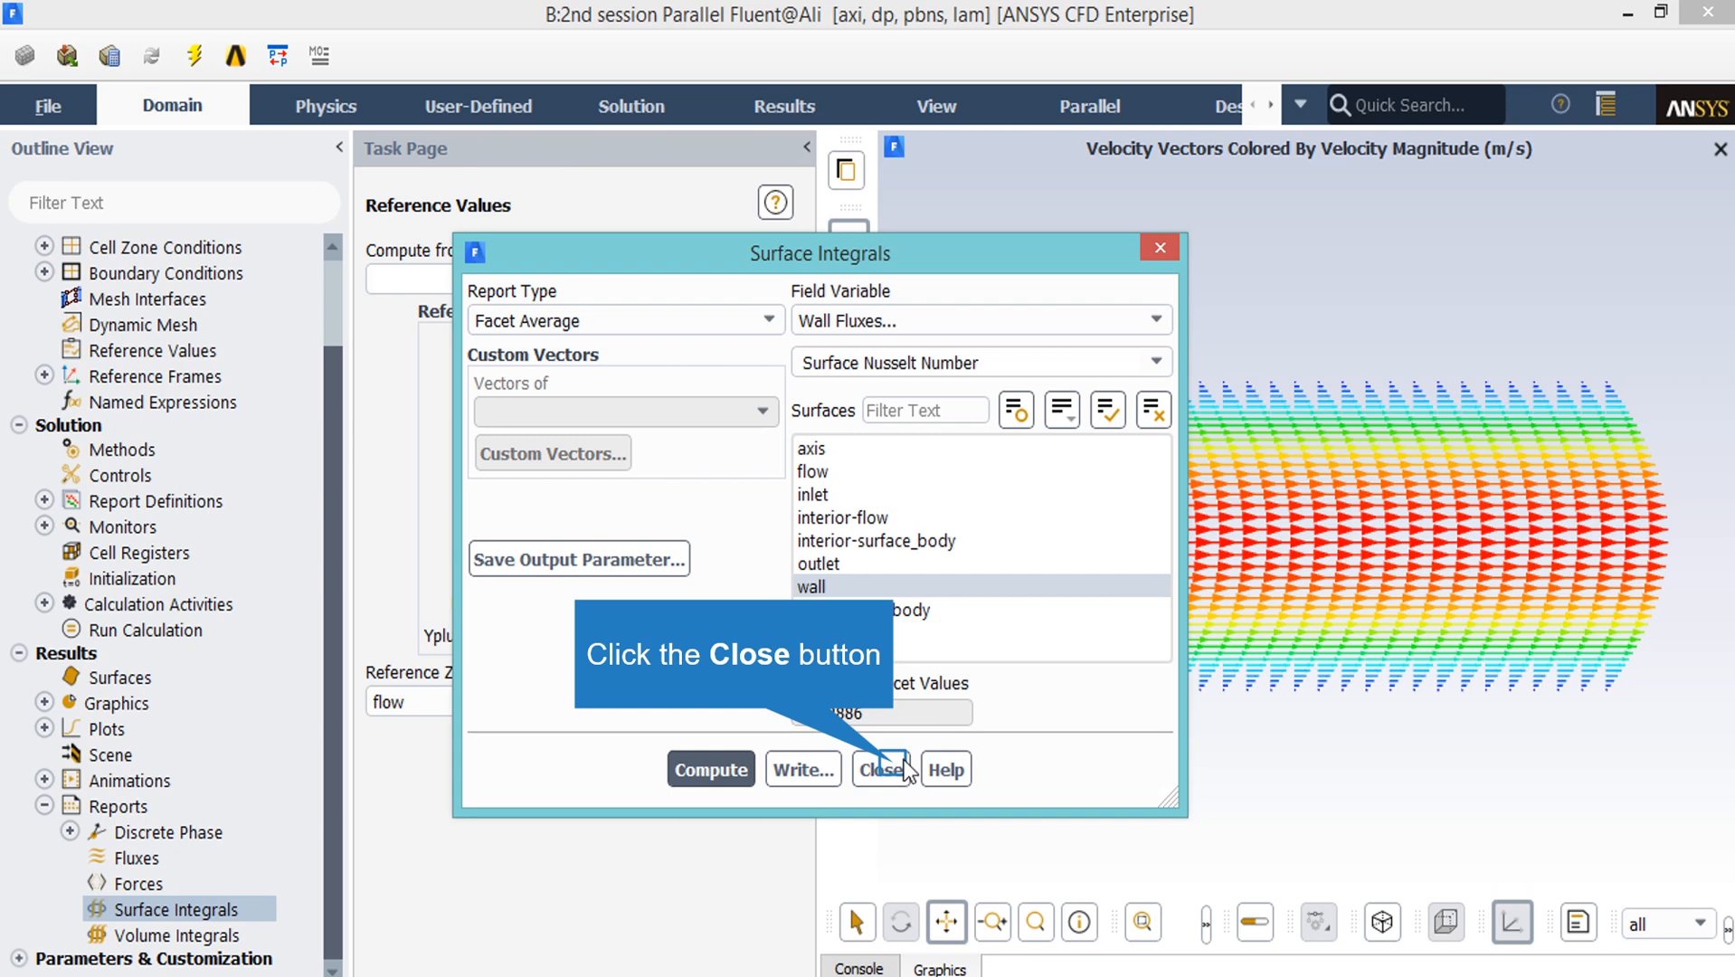
left_click(882, 769)
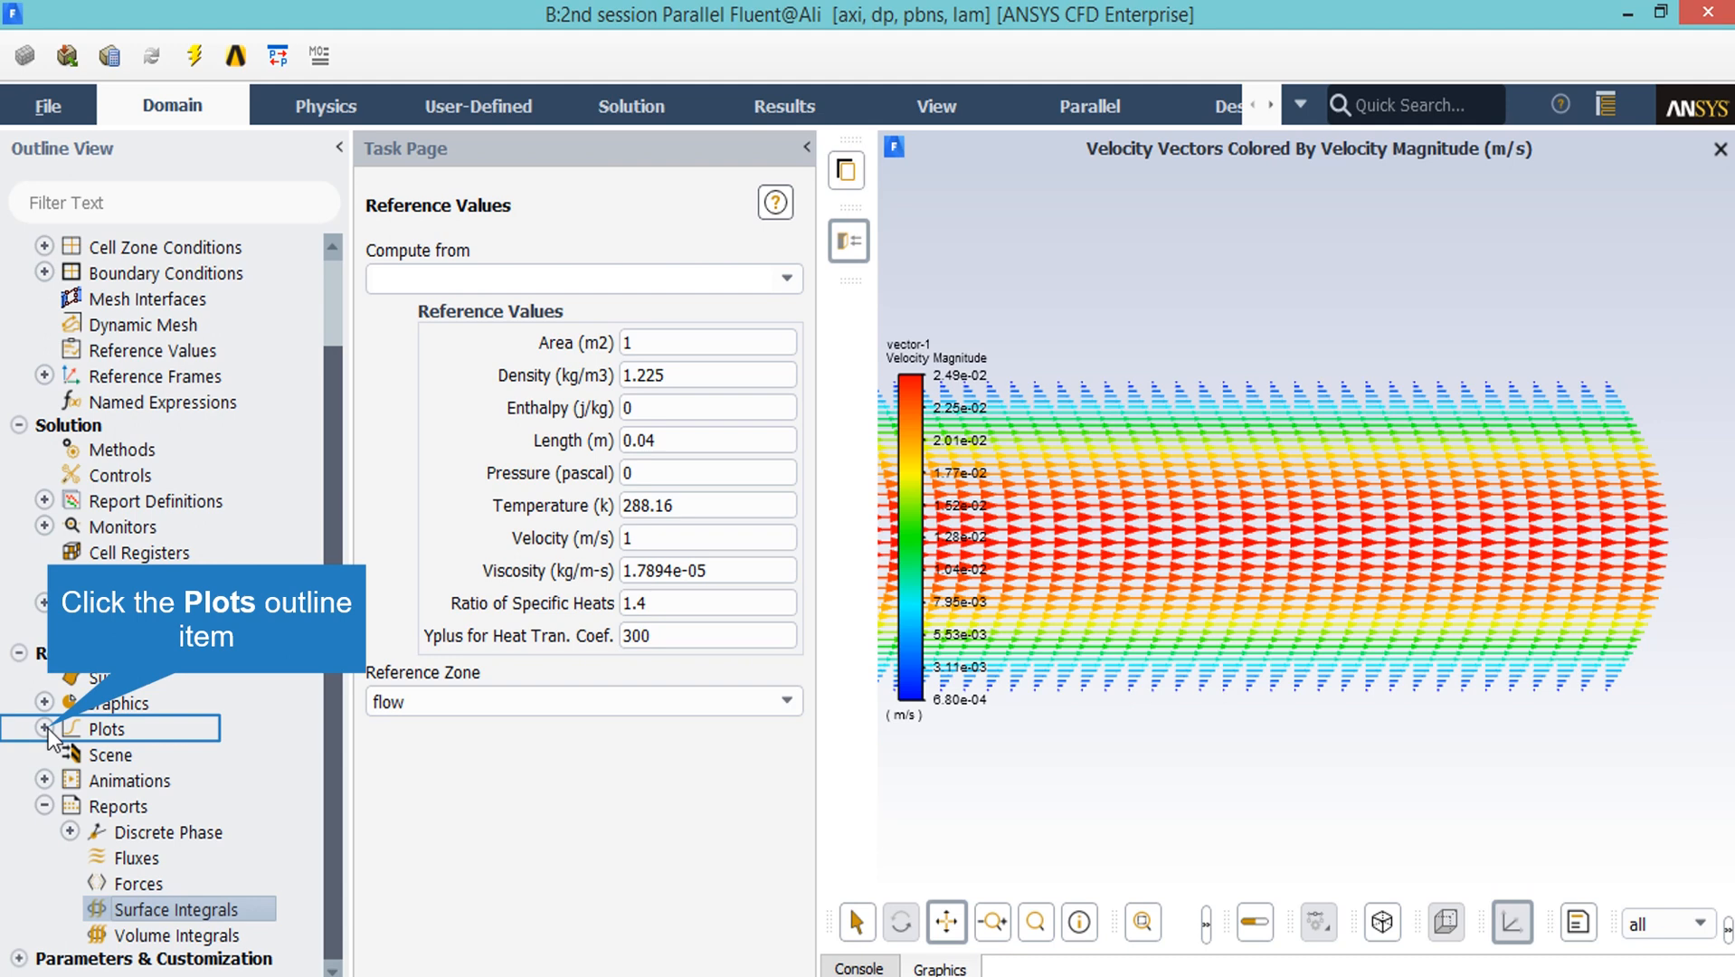
- Plot Wall Fluxes > Surface Nusselt Number on the wall versus position in an XY plot
left_click(44, 728)
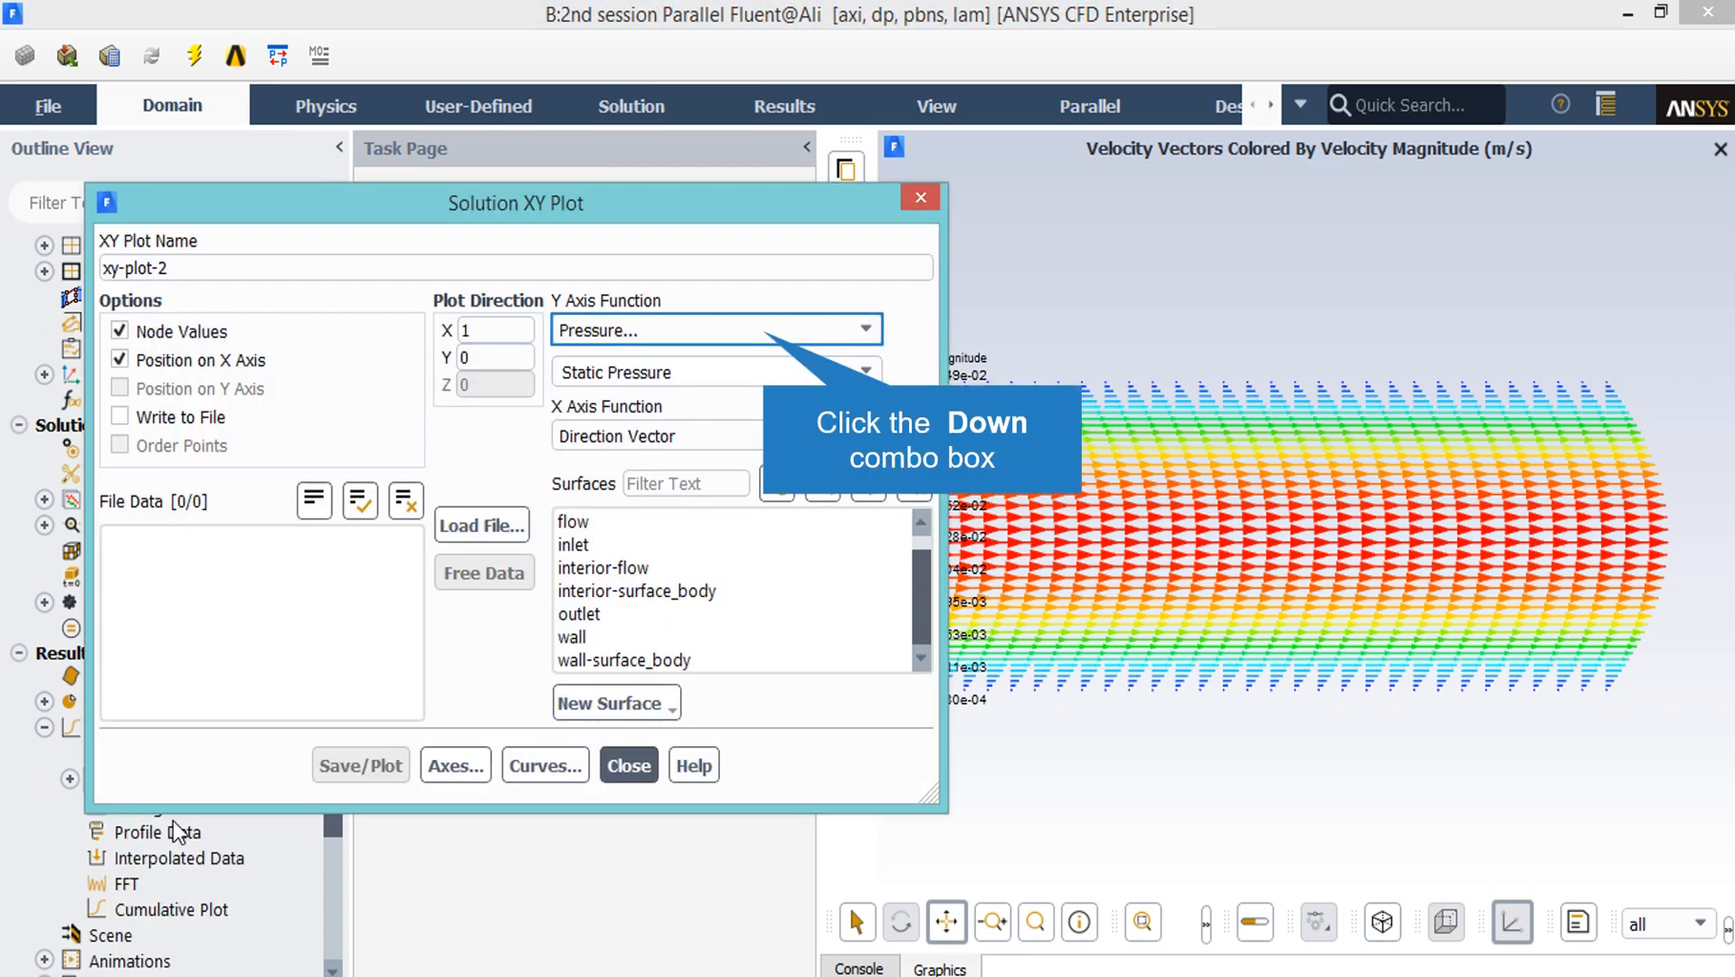
mouse_move(212, 822)
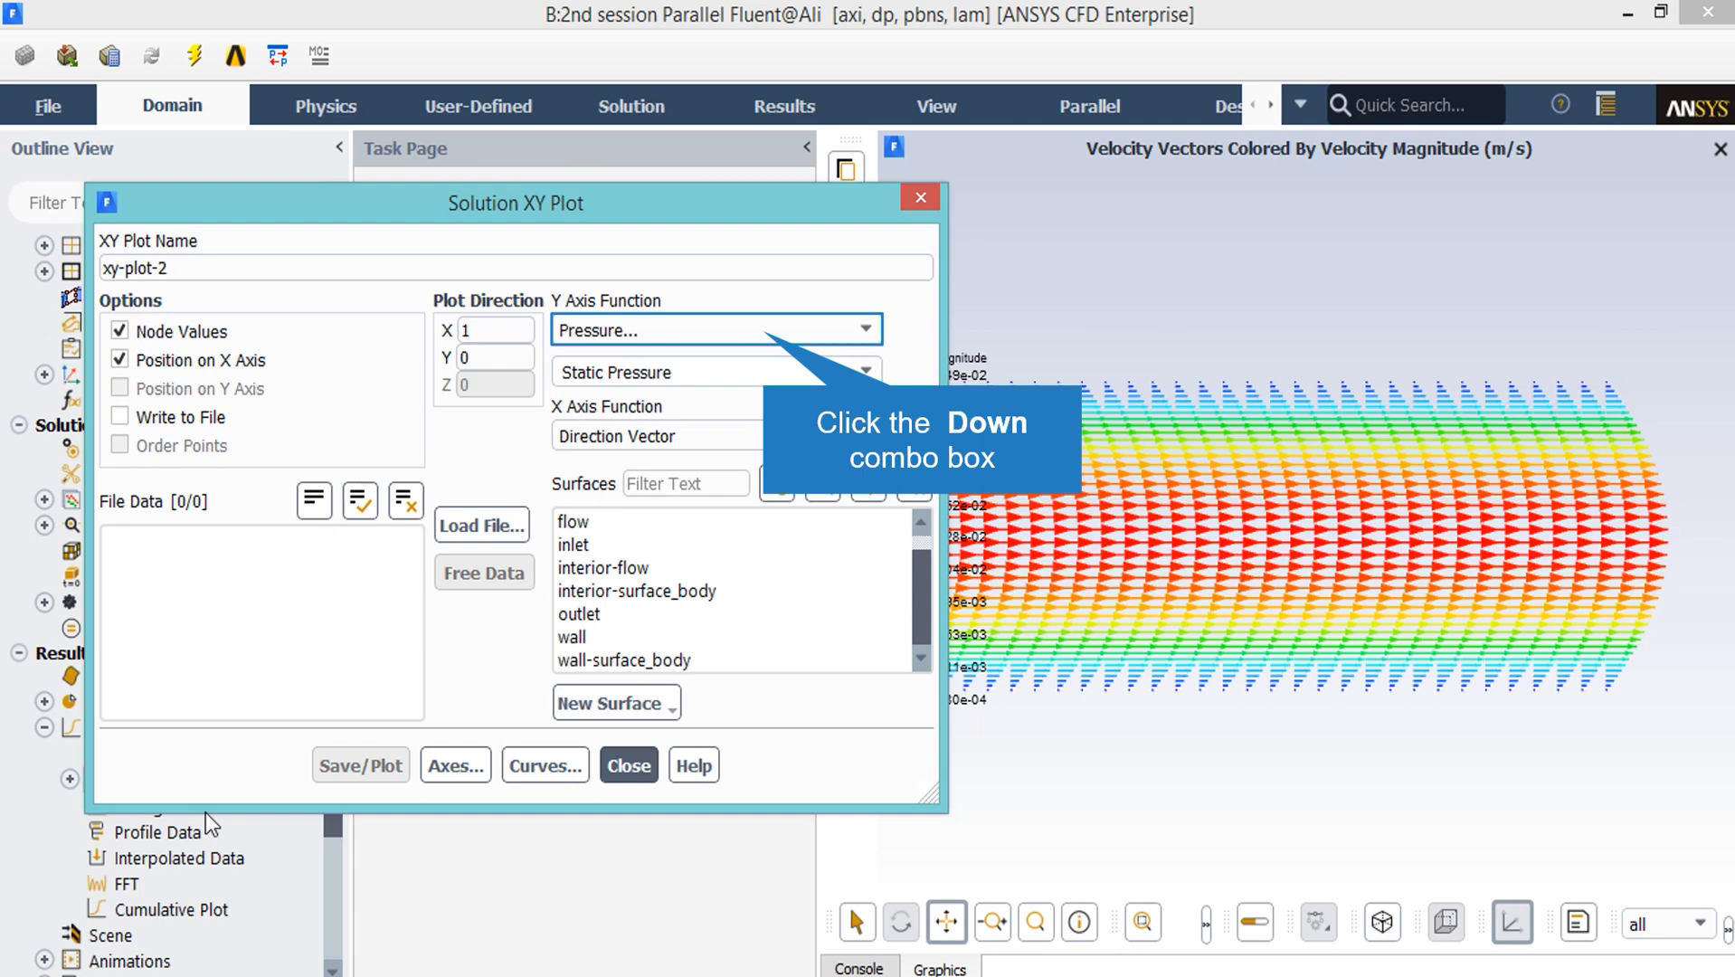
mouse_move(278, 739)
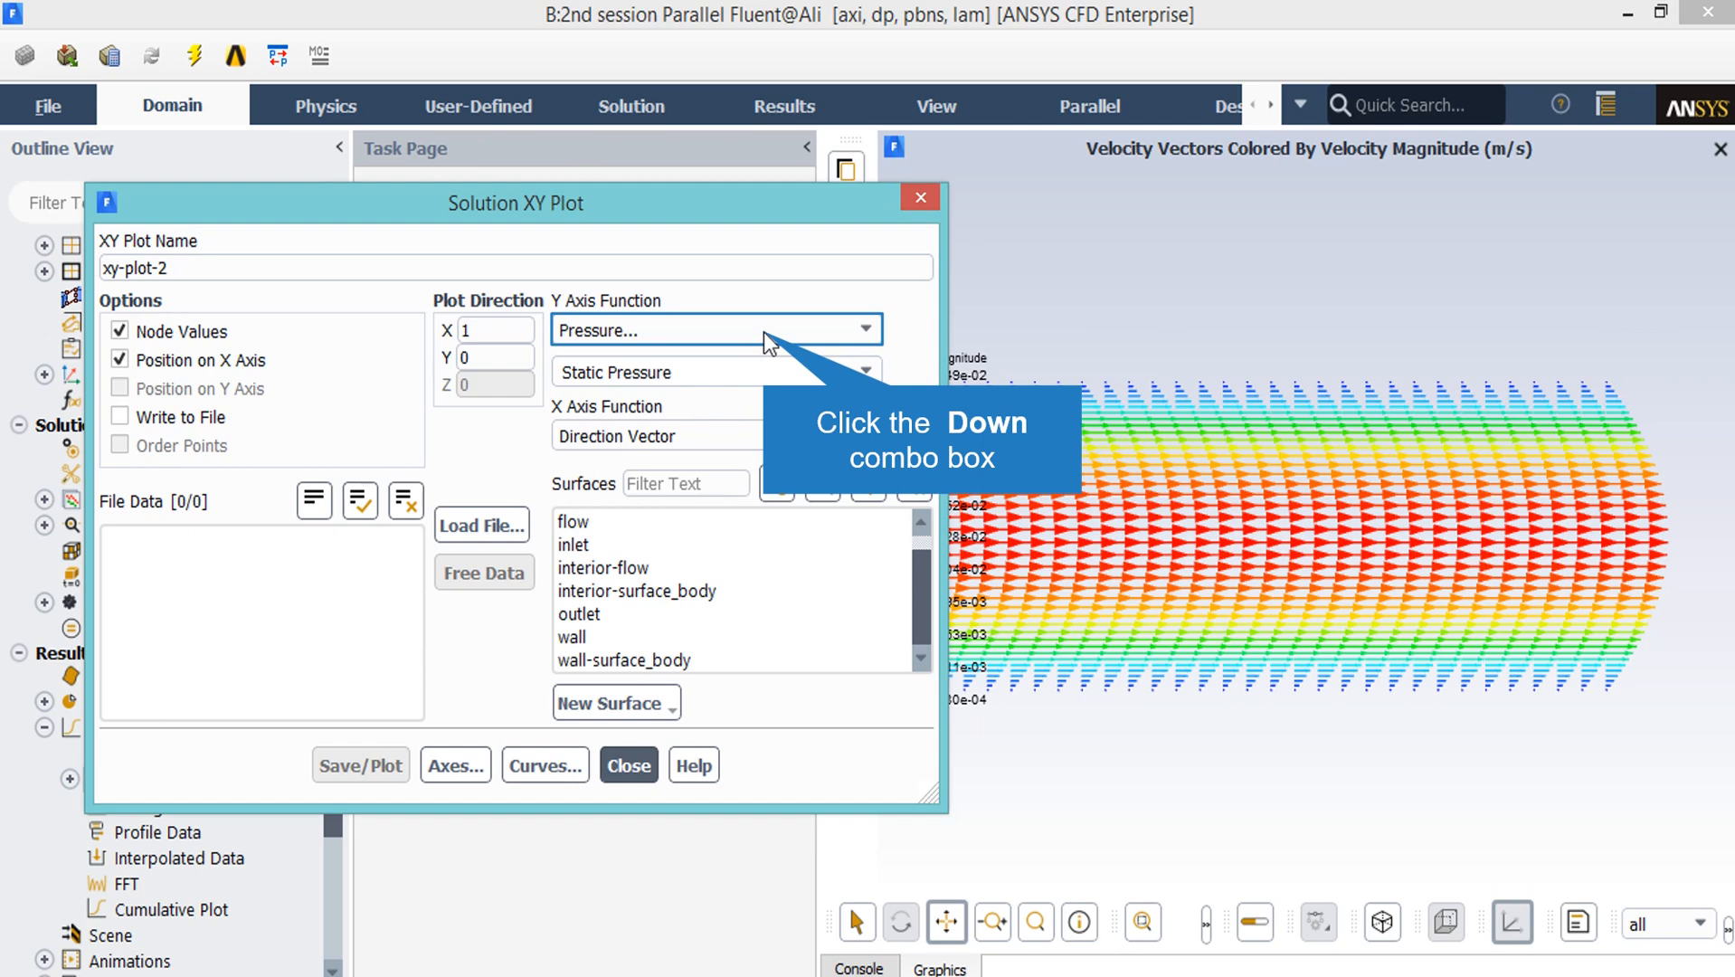
left_click(863, 329)
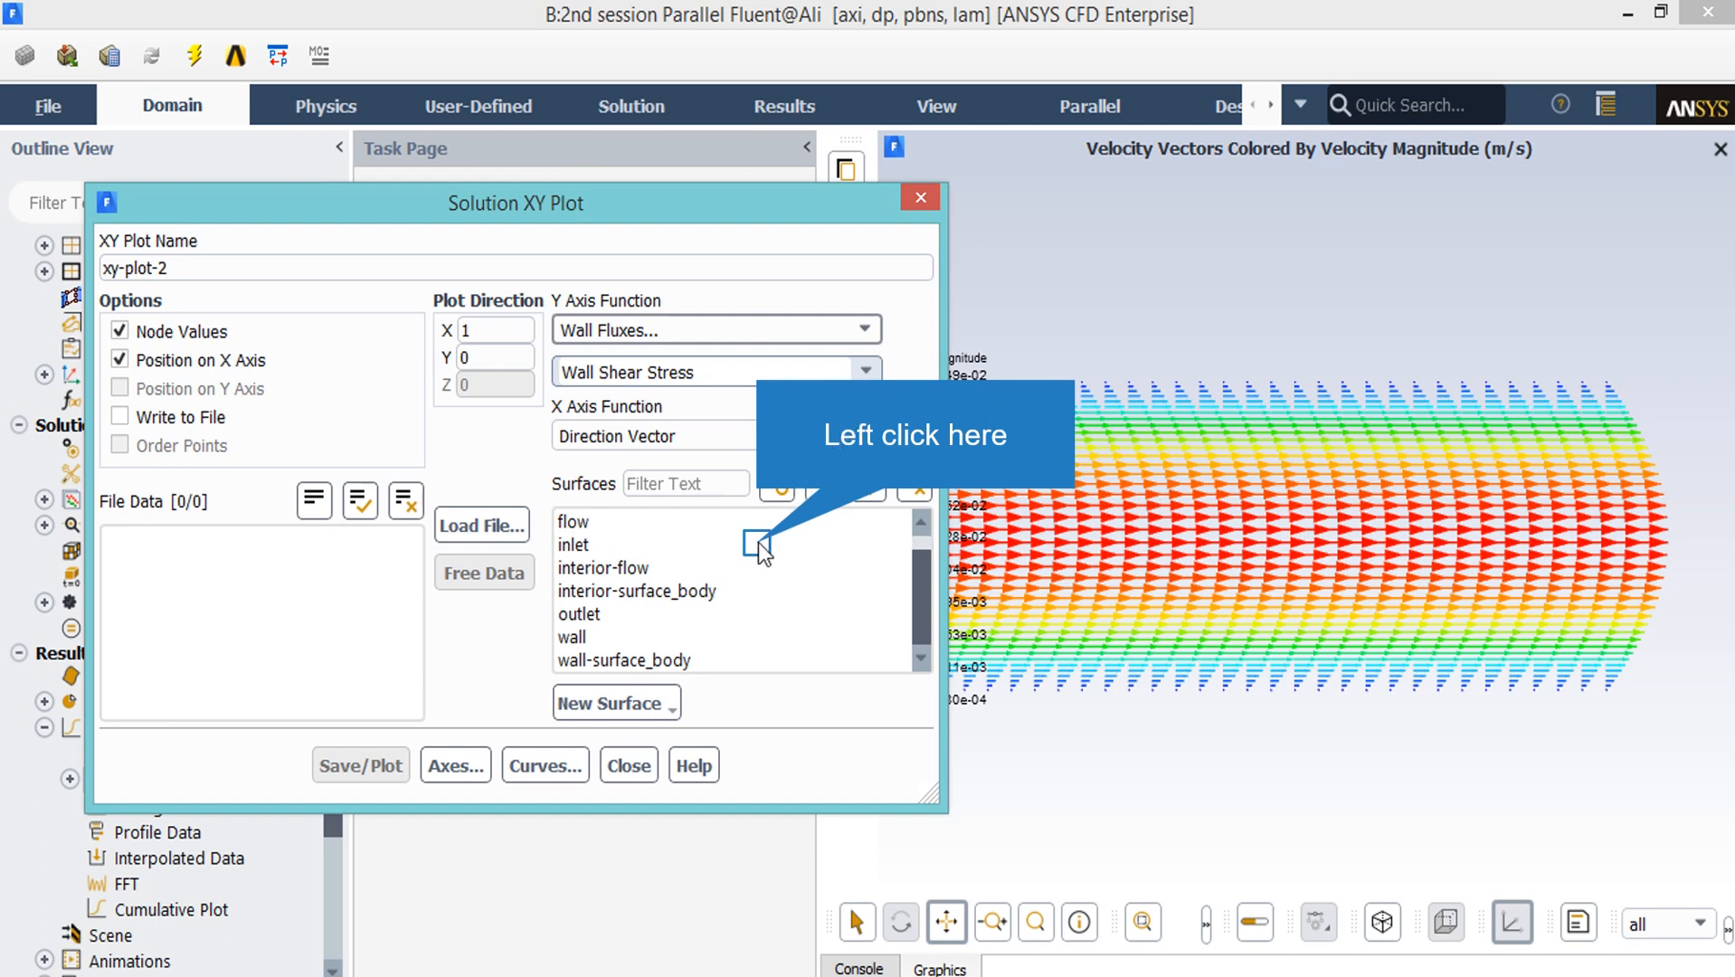
left_click(708, 371)
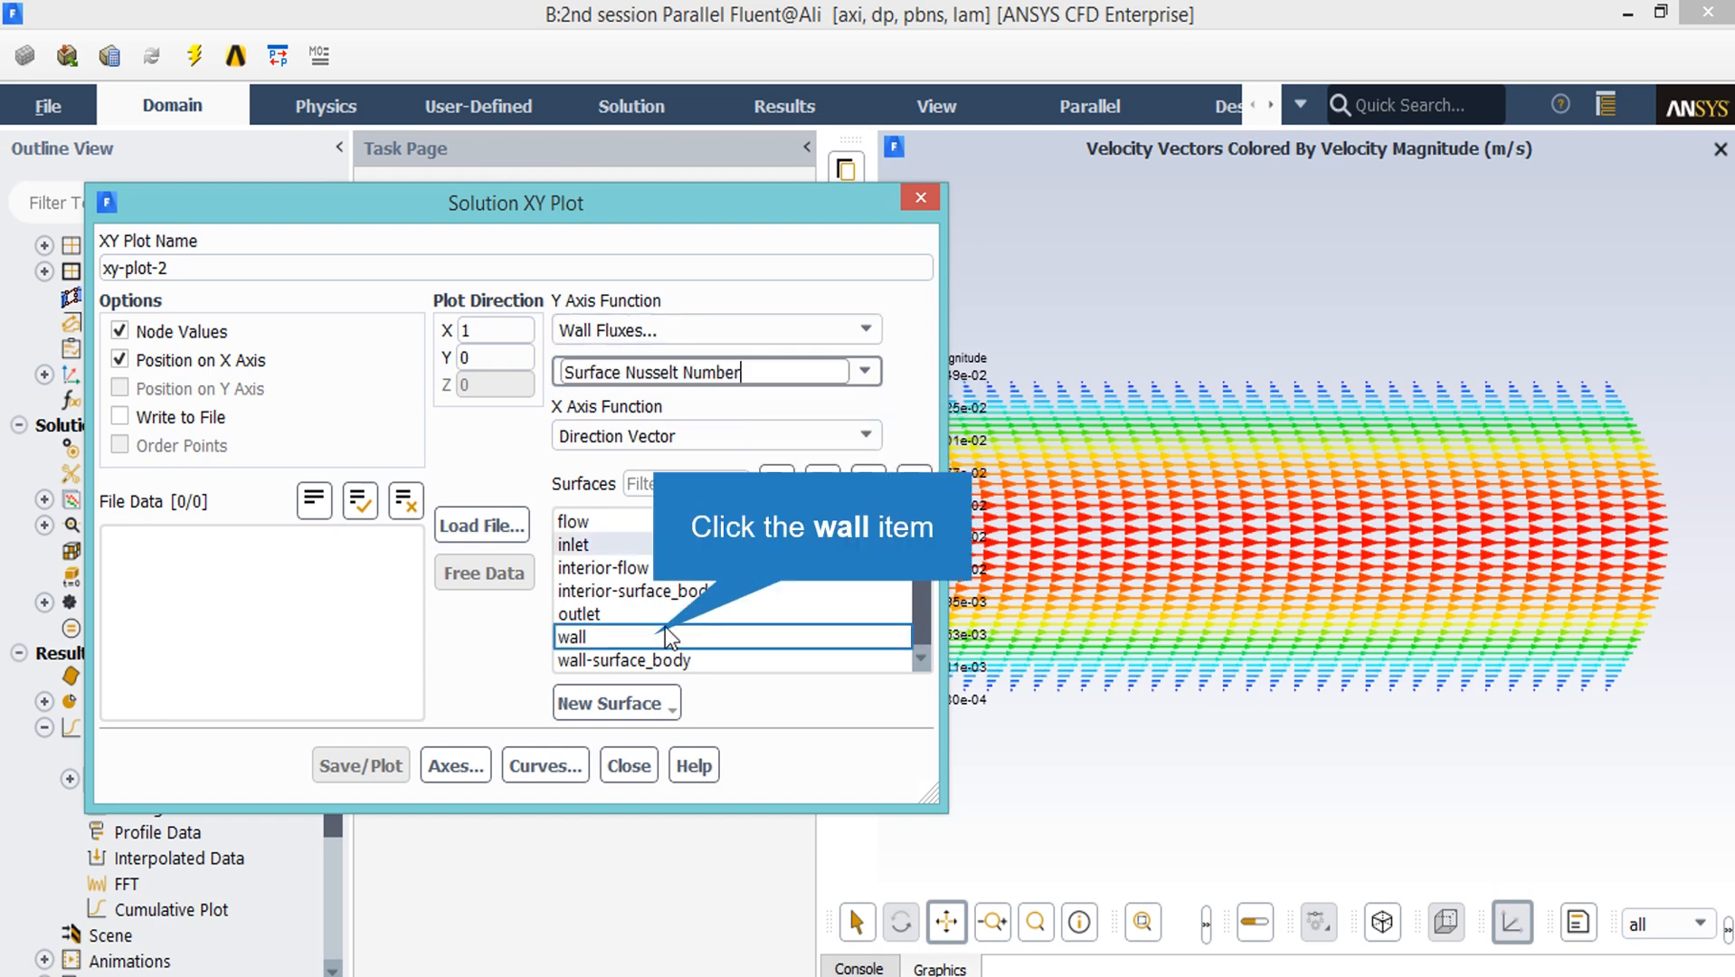
left_click(360, 764)
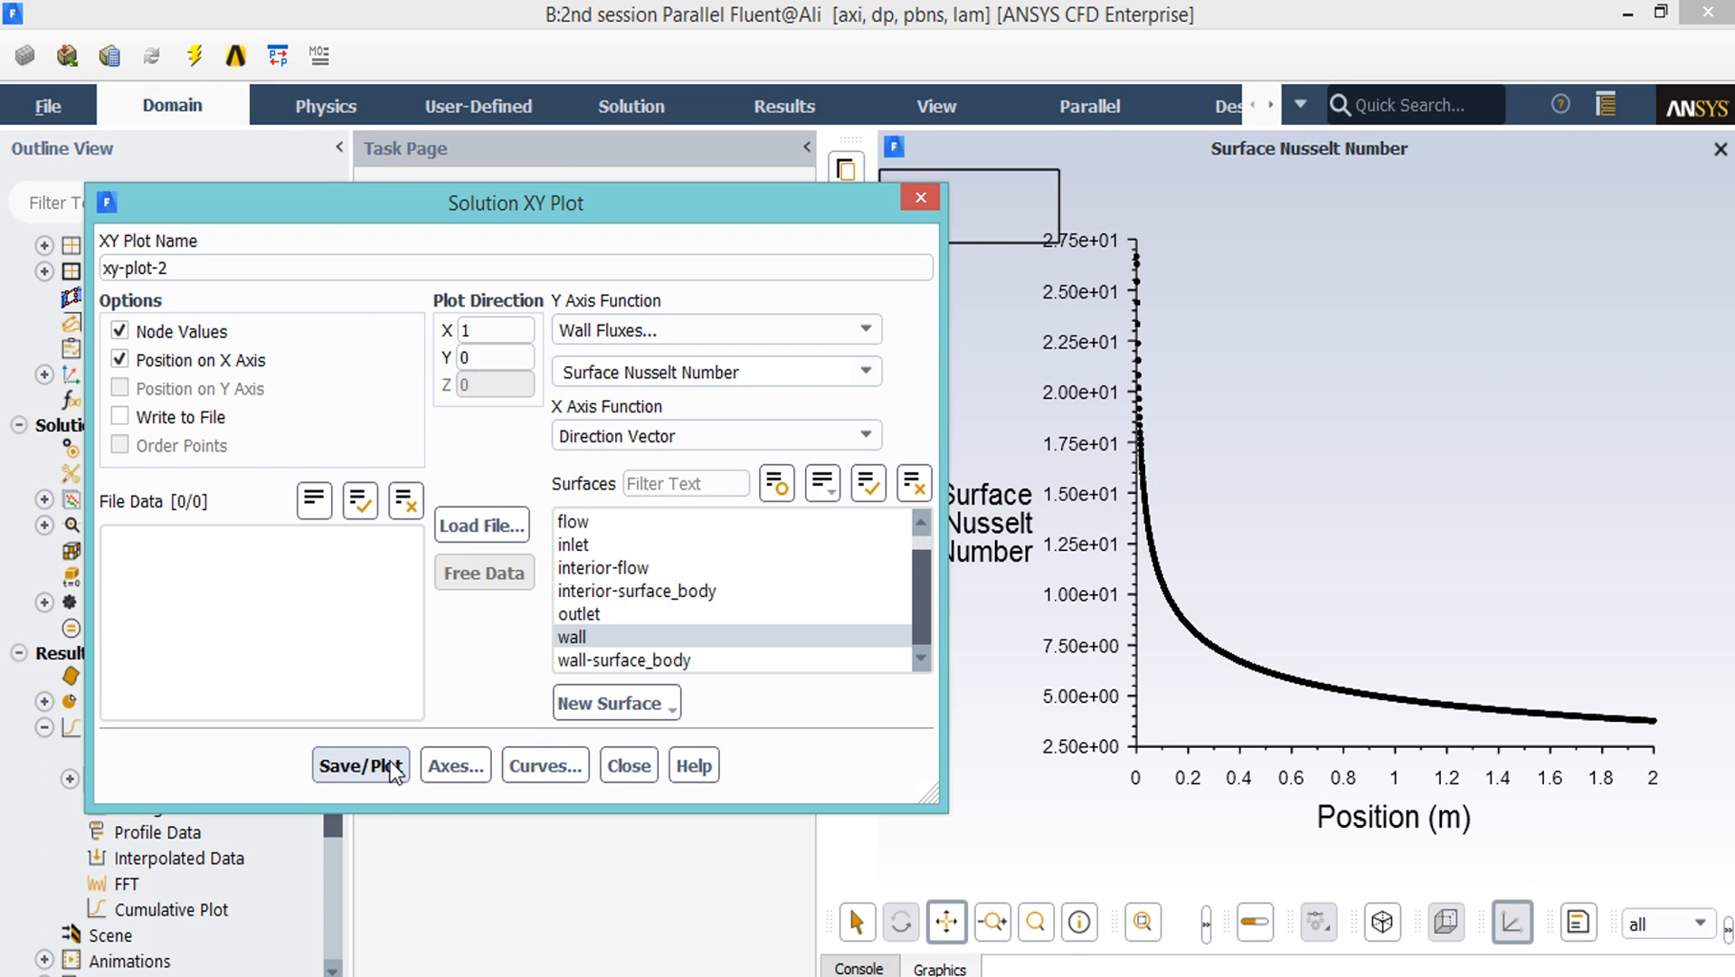
mouse_move(1419, 806)
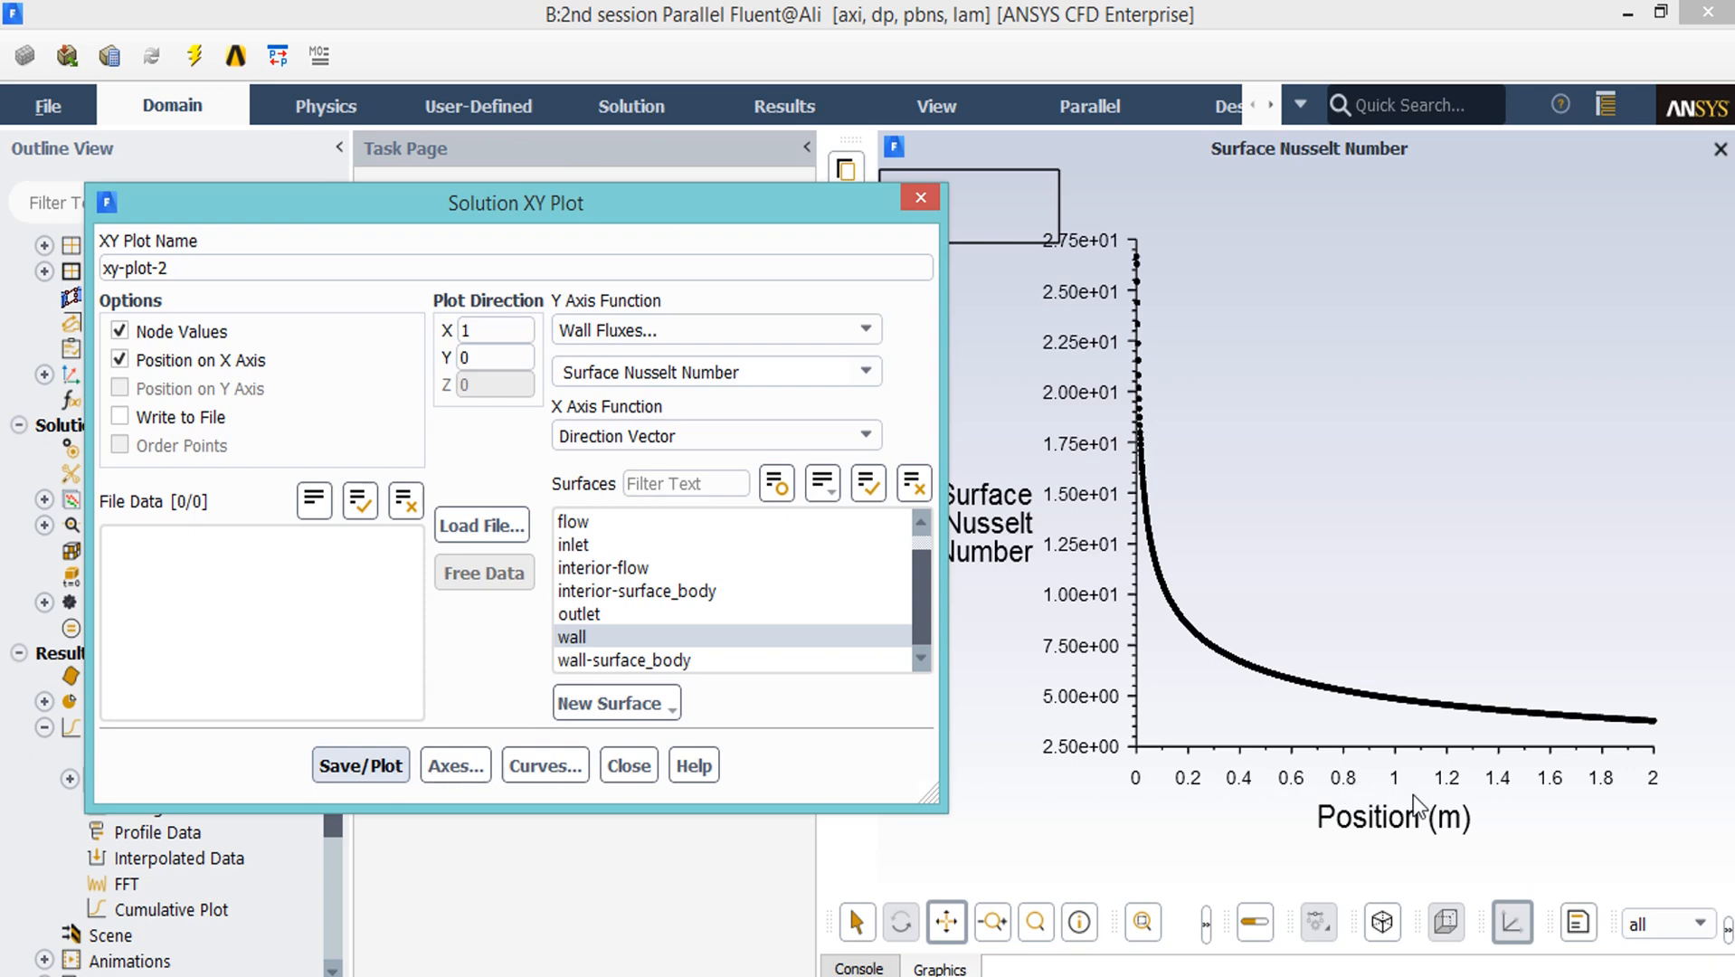
mouse_move(1574, 839)
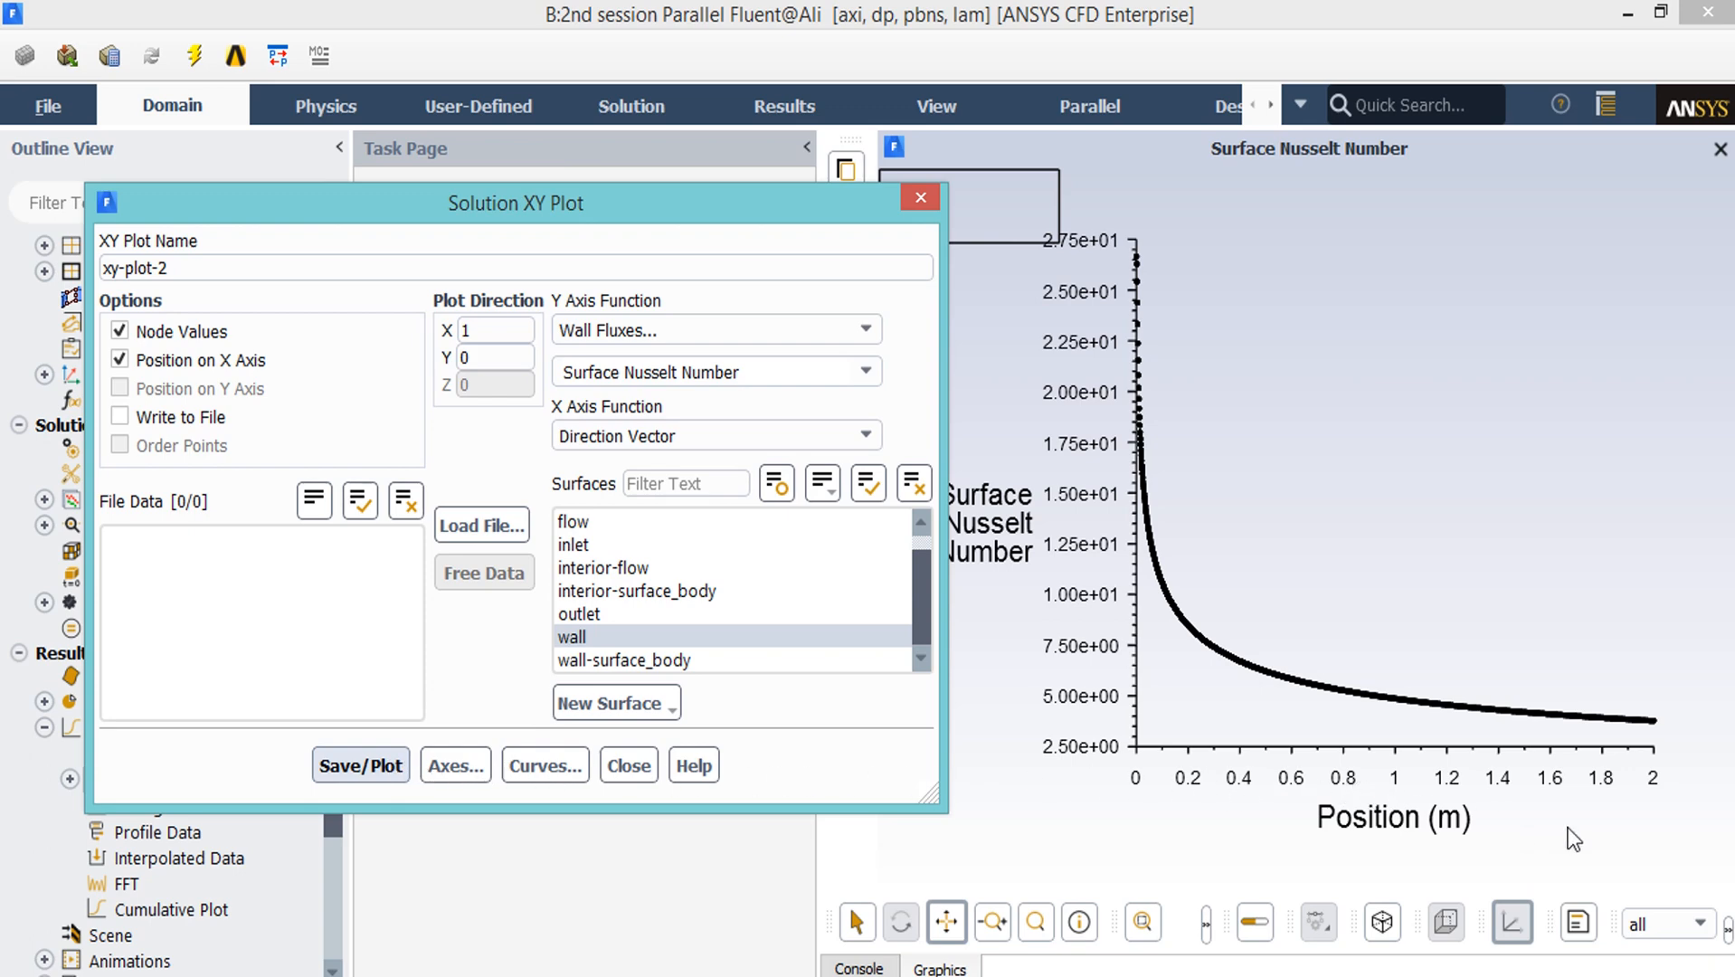